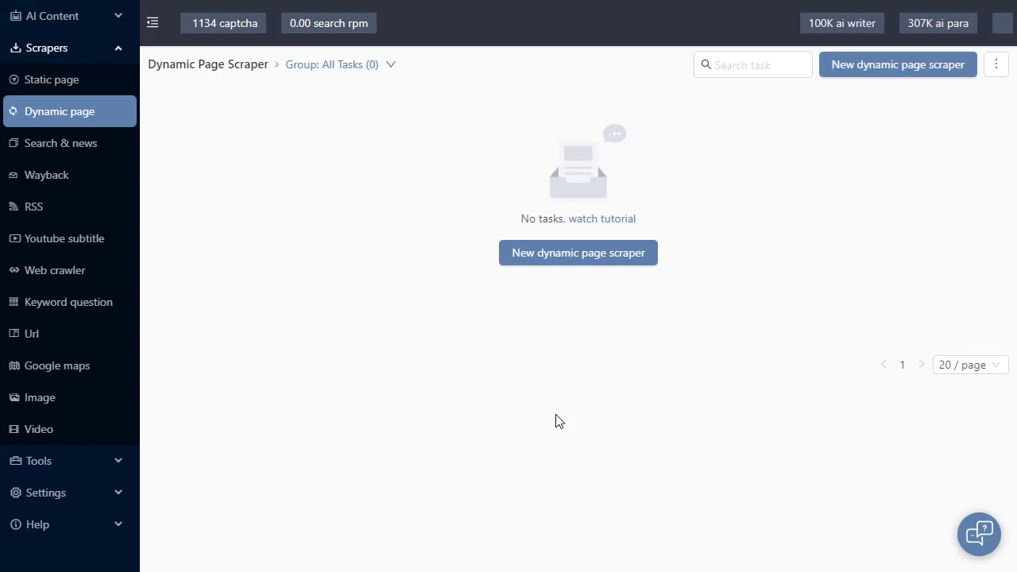
mouse_move(483, 370)
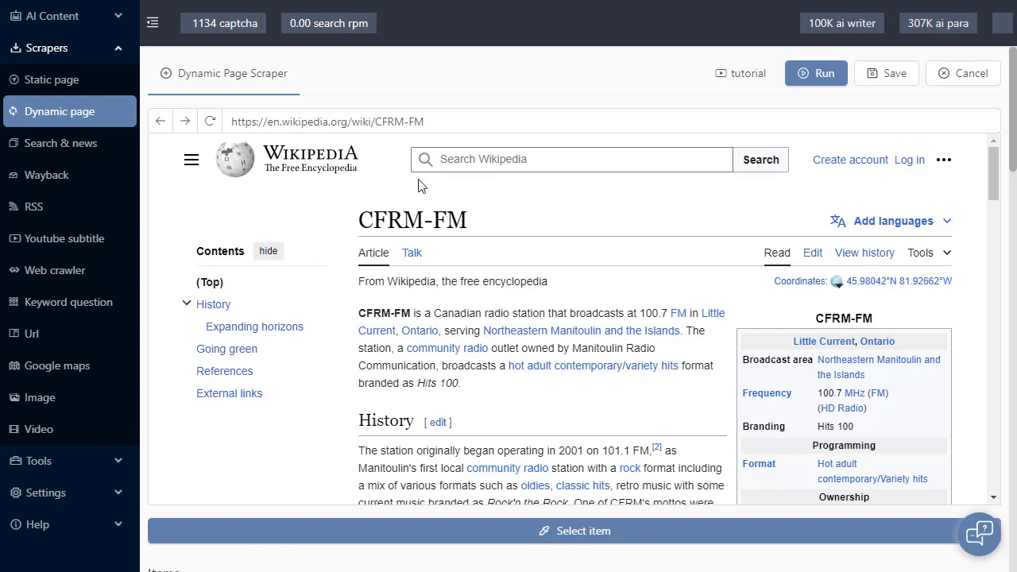
mouse_move(551, 369)
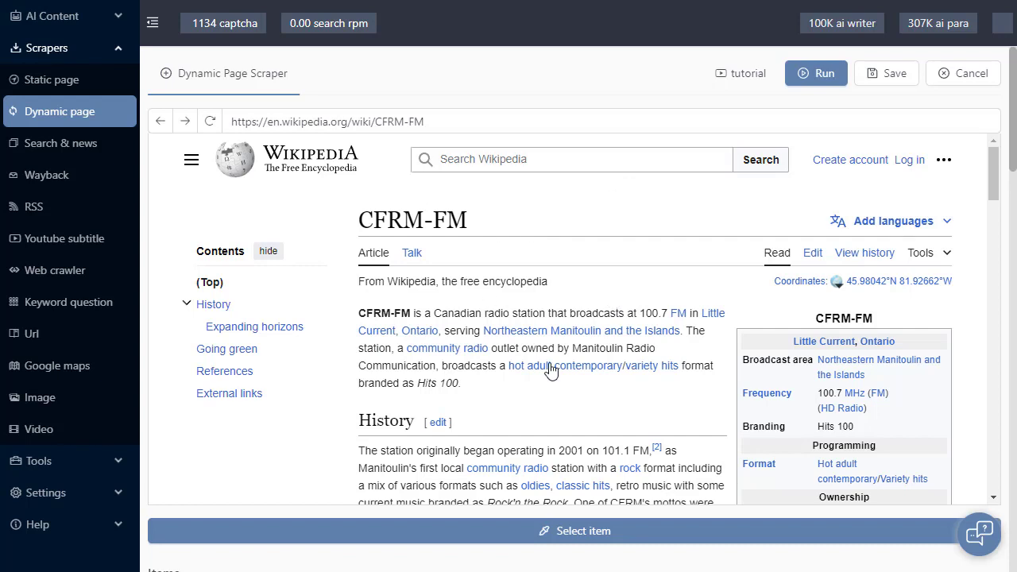
mouse_move(580, 306)
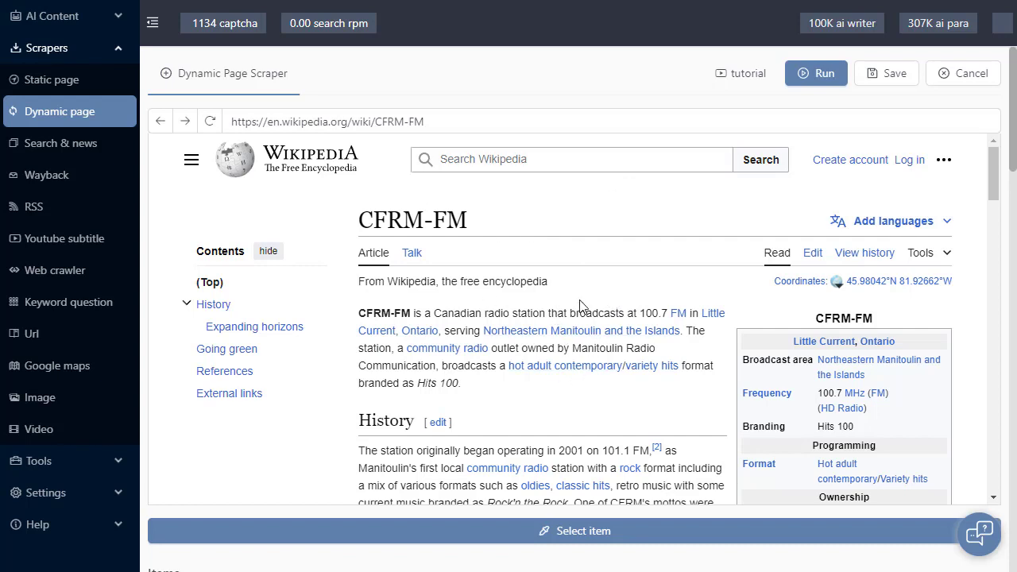
mouse_move(513, 278)
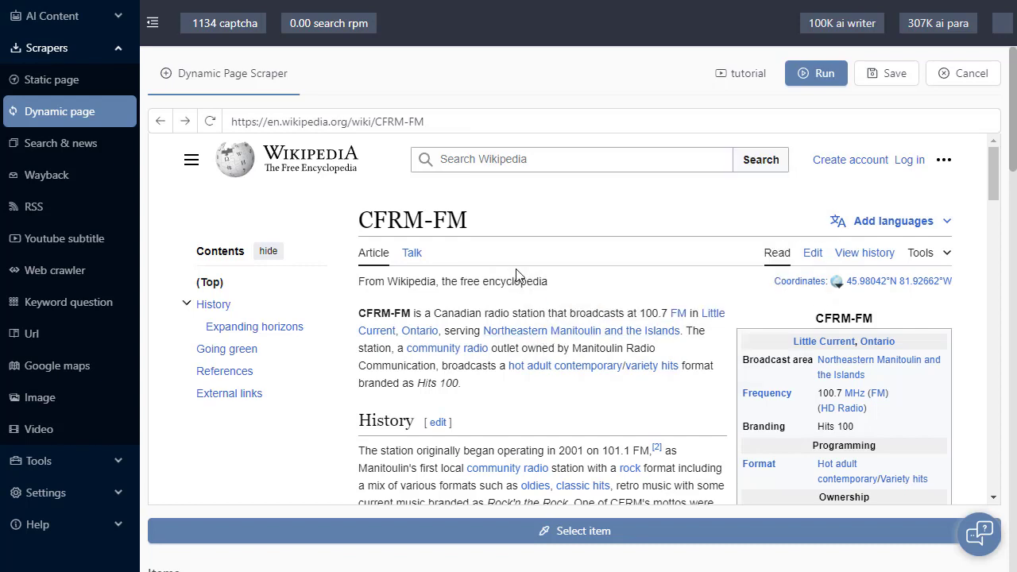
mouse_move(354, 198)
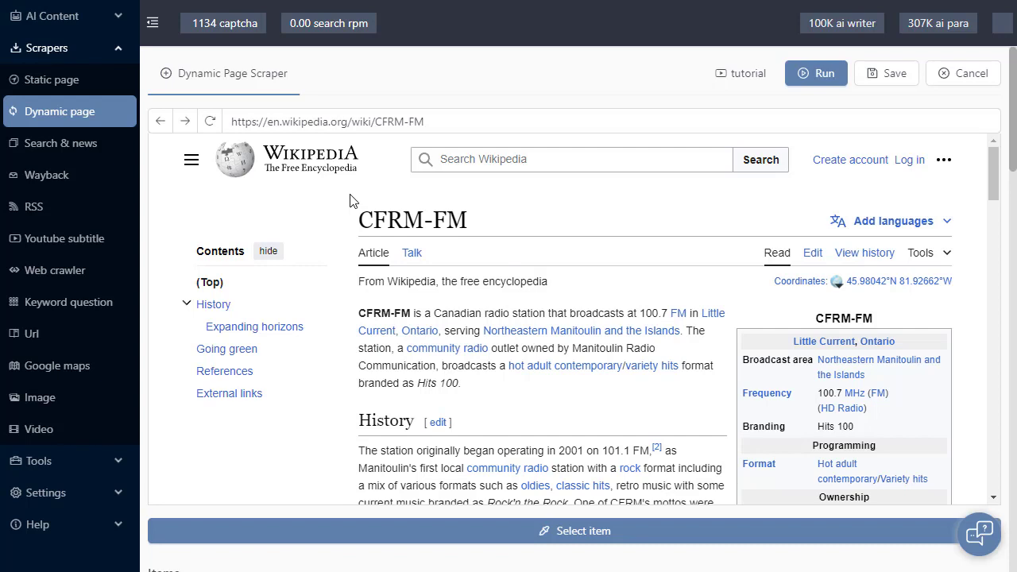
mouse_move(383, 189)
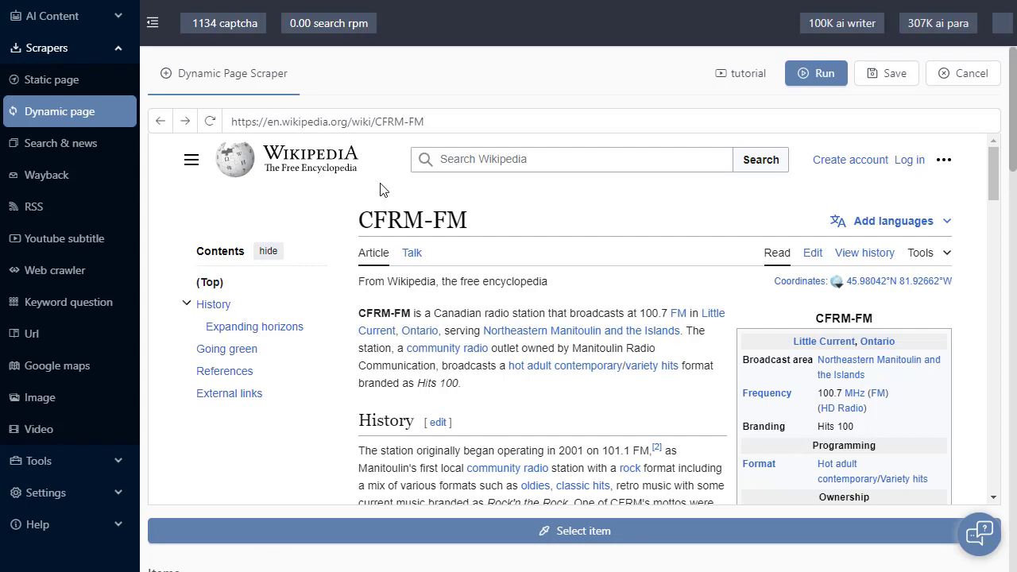
mouse_move(553, 280)
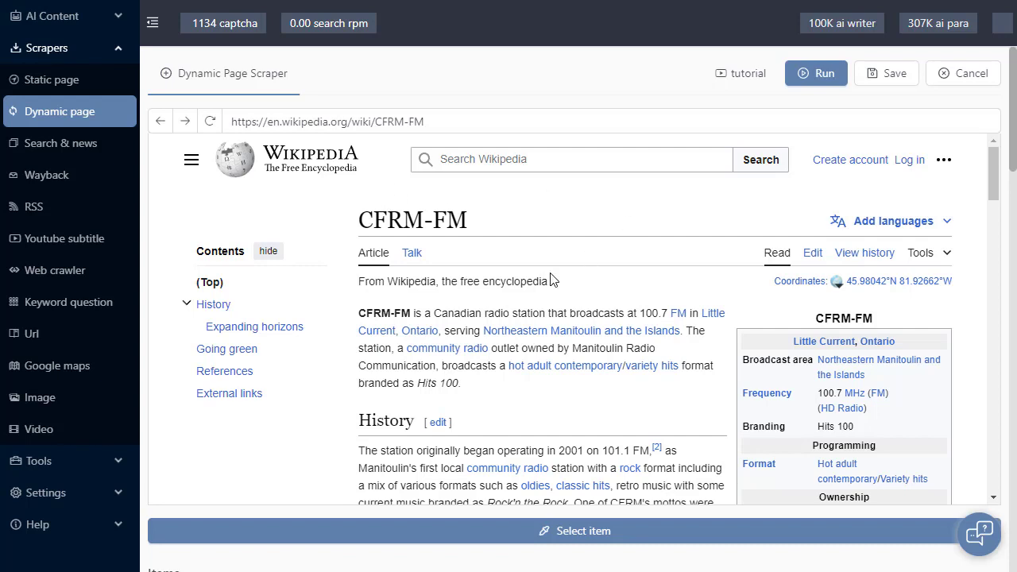
mouse_move(619, 261)
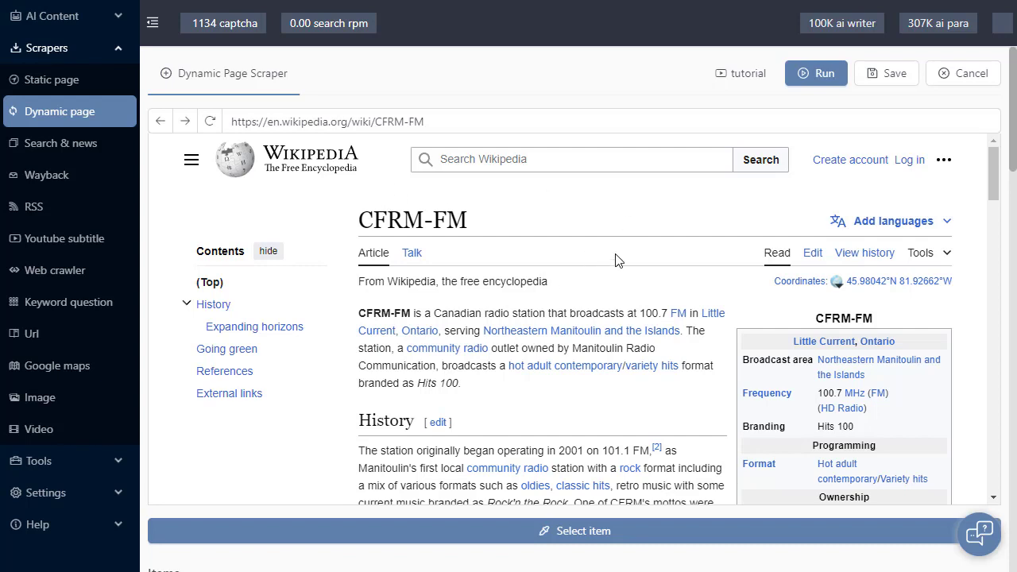
mouse_move(678, 525)
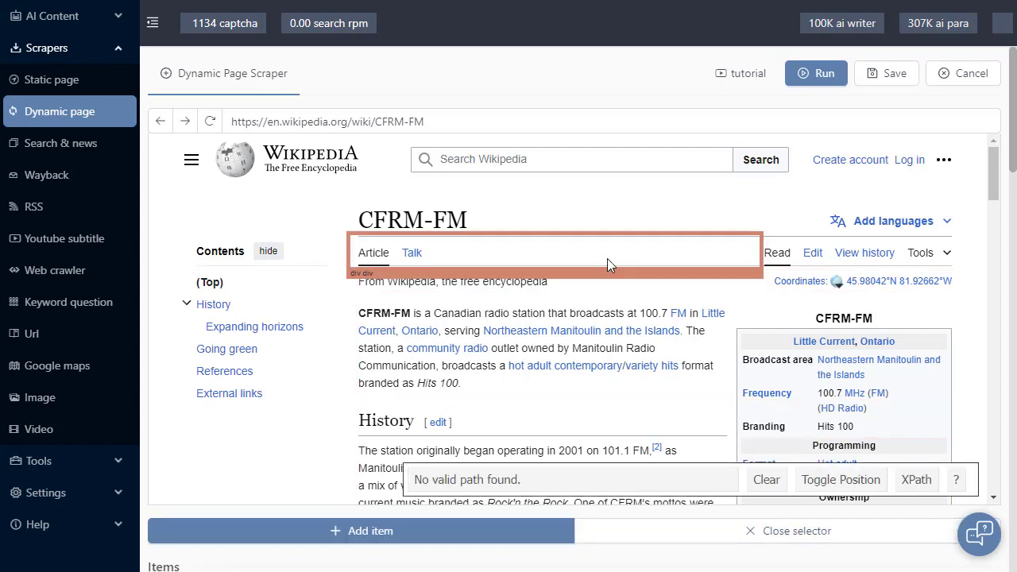
mouse_move(520, 249)
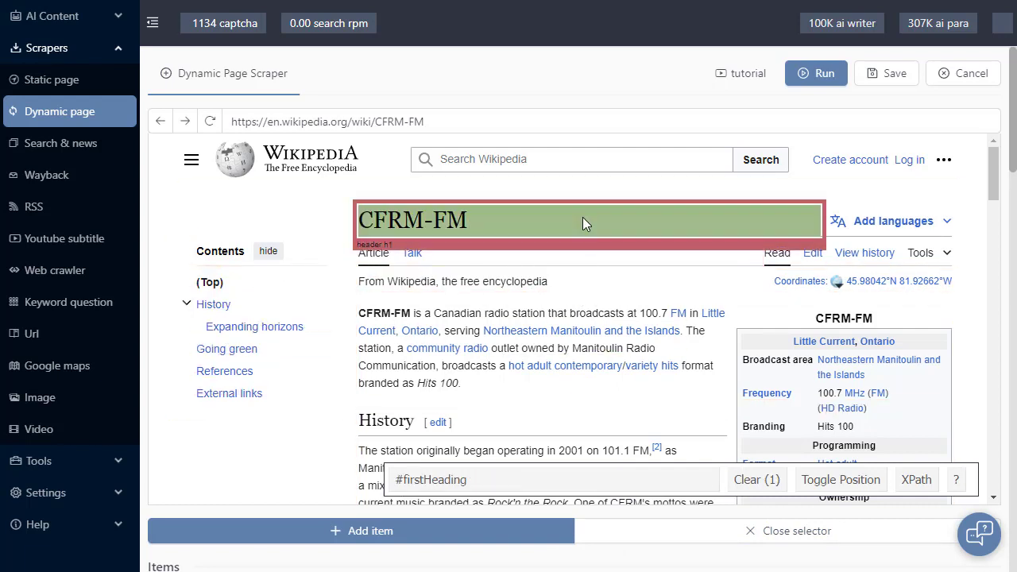
Add the CFRM-FM h1 title heading as a scrape item and close the selector
click(437, 383)
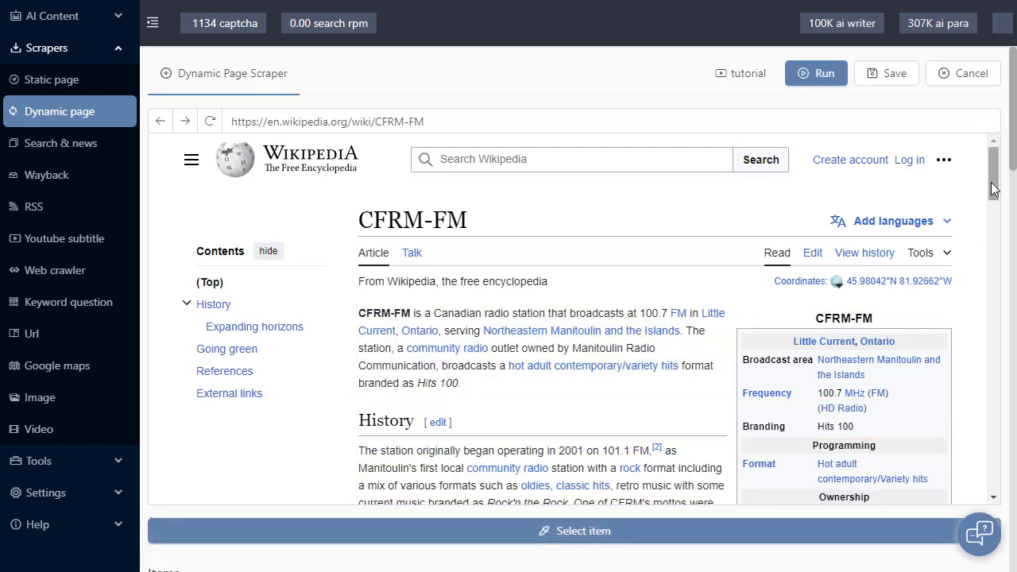
scroll(down, 3)
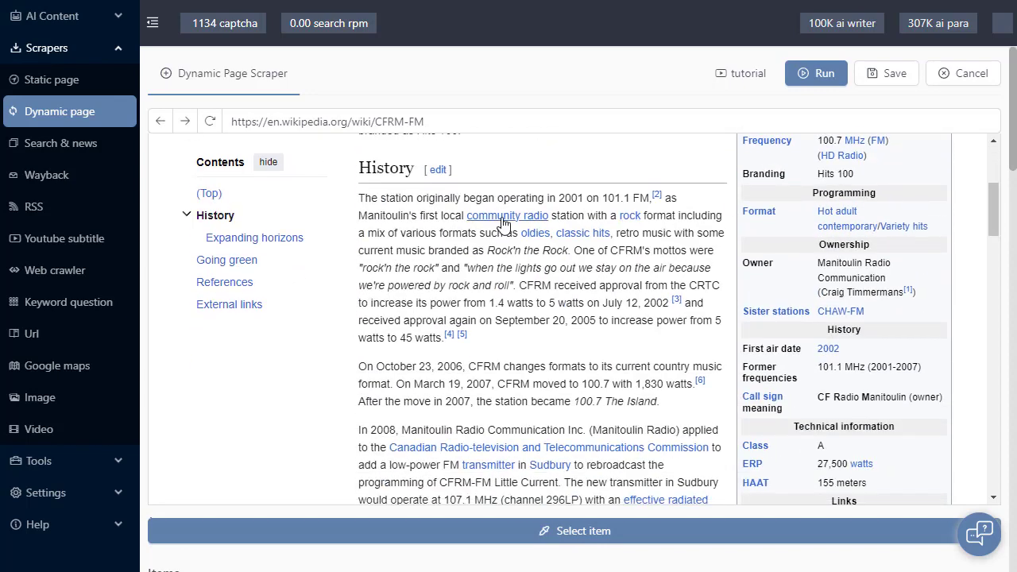
click(507, 216)
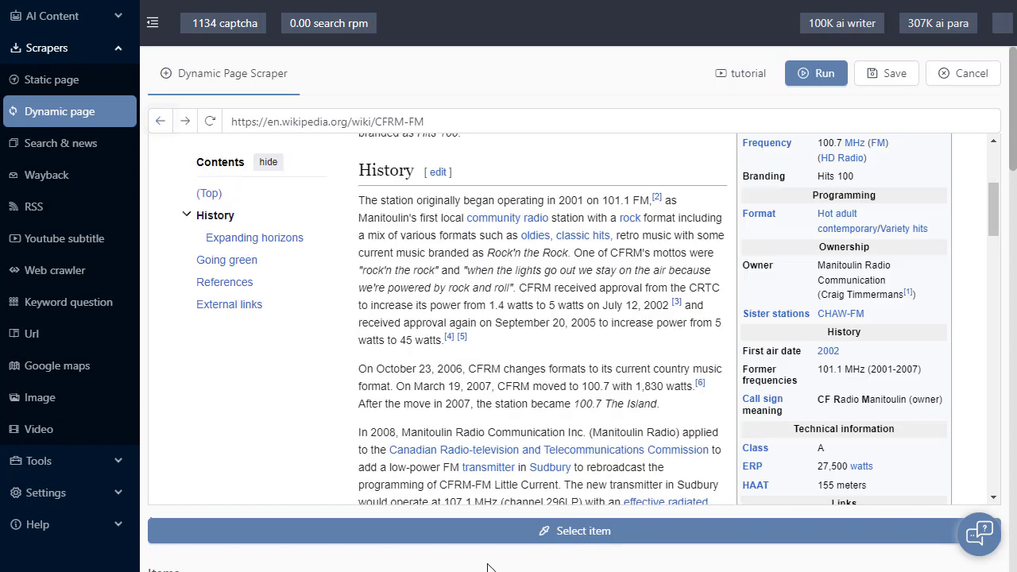
scroll(down, 3)
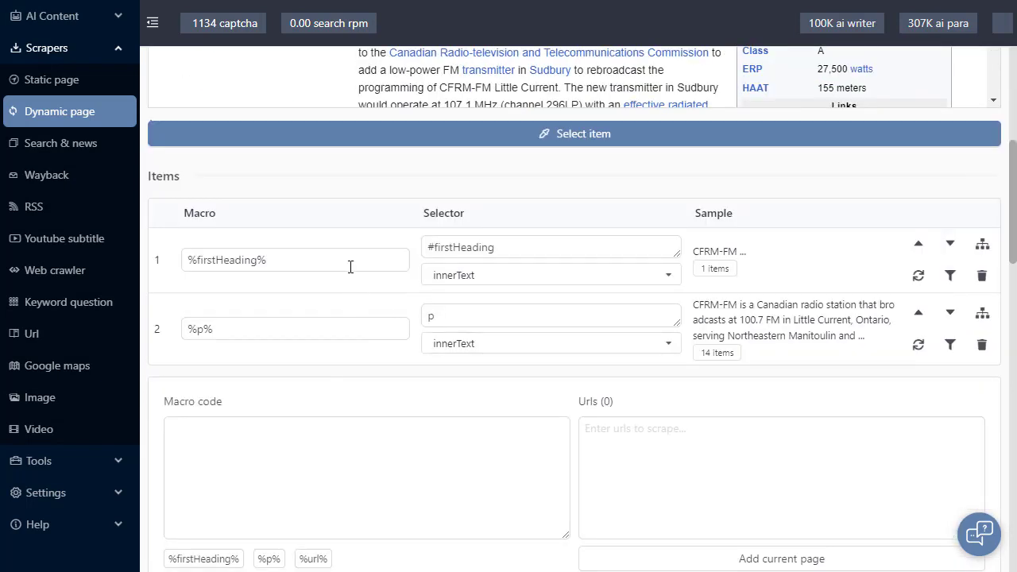
mouse_move(388, 242)
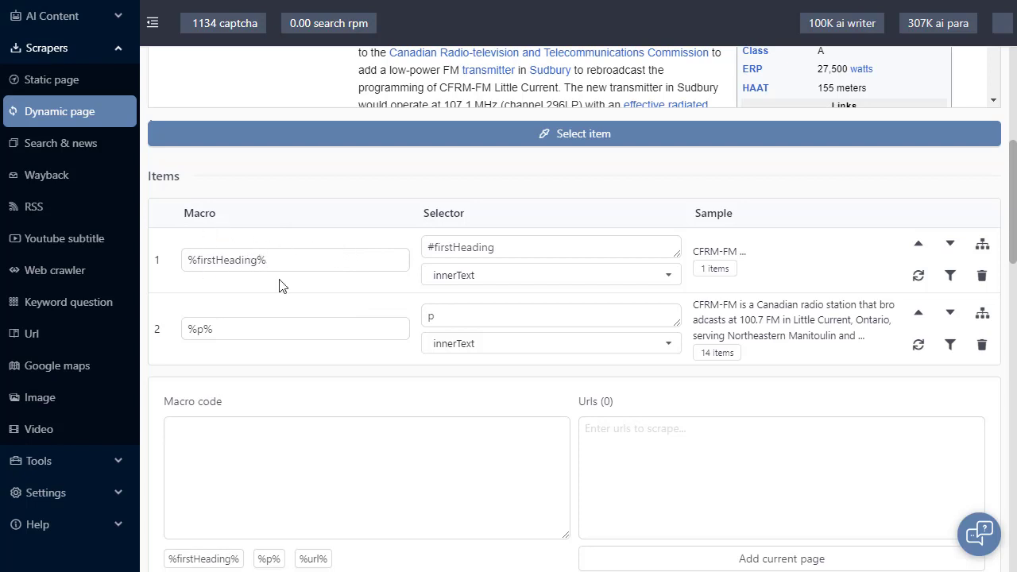
click(550, 248)
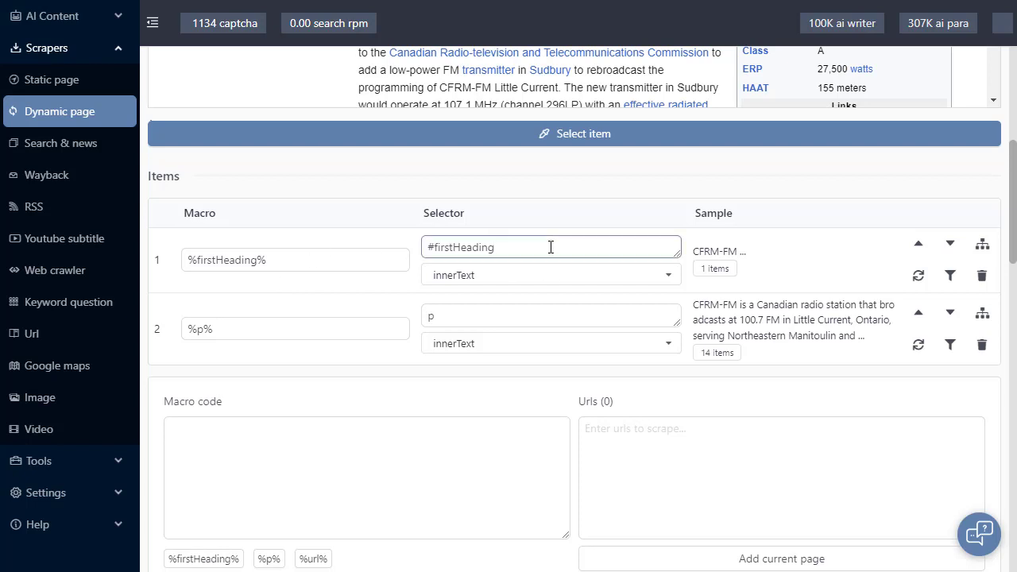
Browse the extraction types in the #firstHeading item's innerText dropdown
click(548, 275)
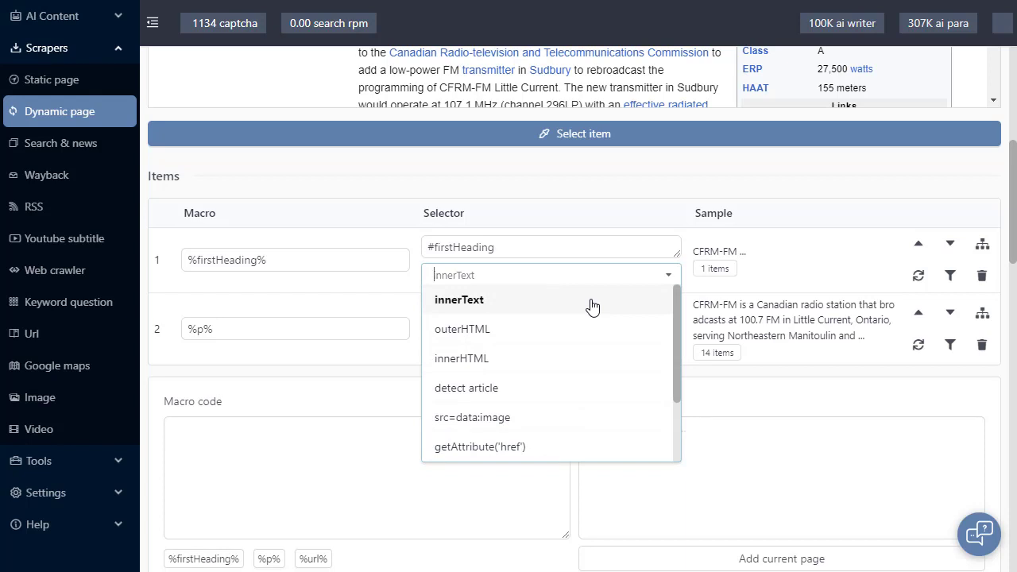
mouse_move(588, 329)
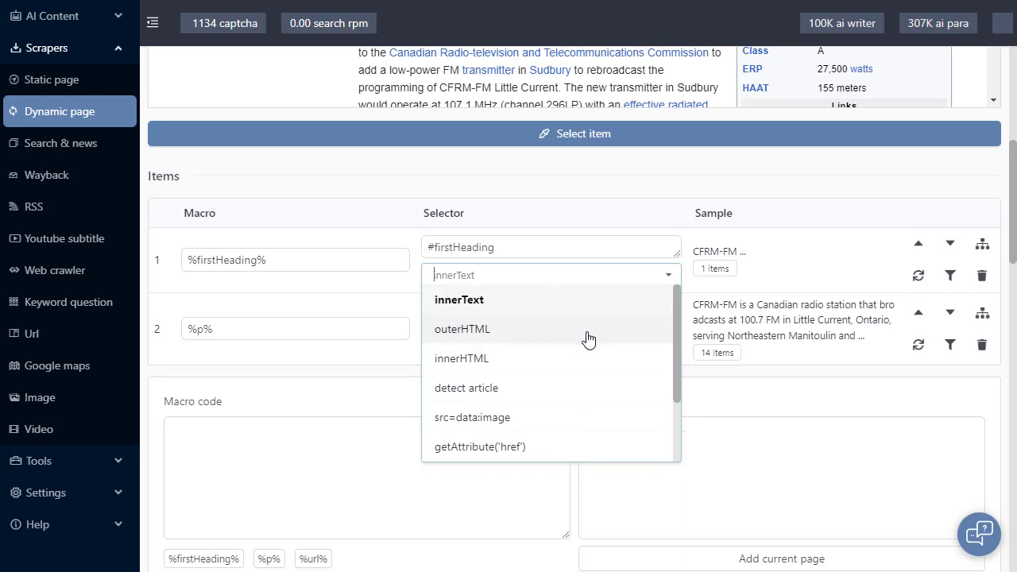
mouse_move(580, 388)
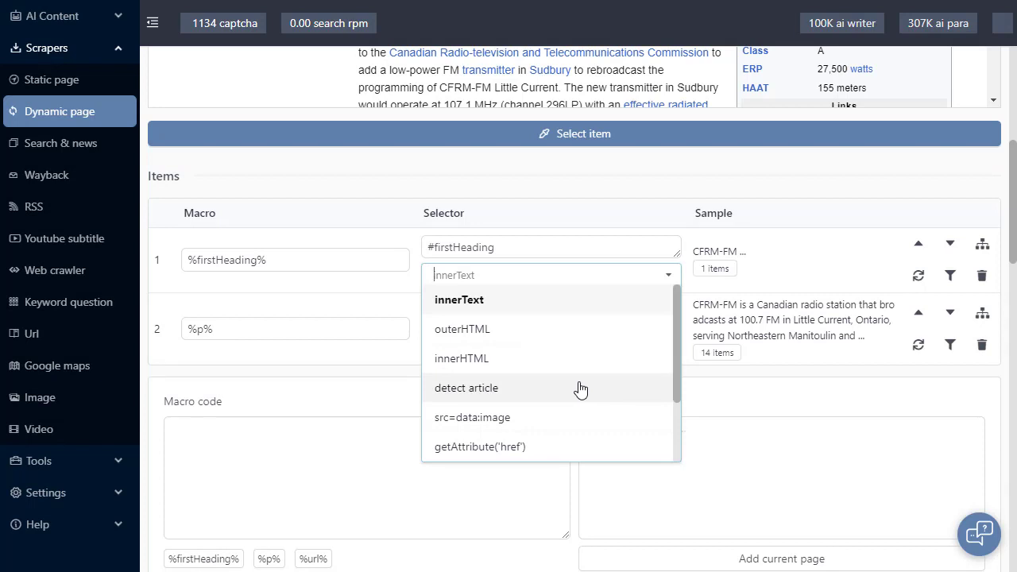
scroll(down, 3)
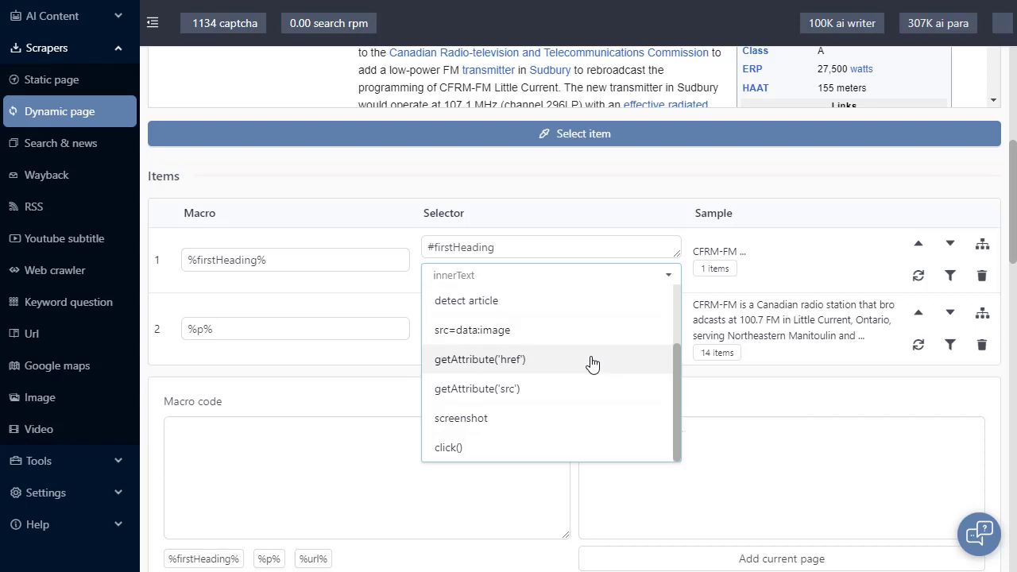
mouse_move(599, 375)
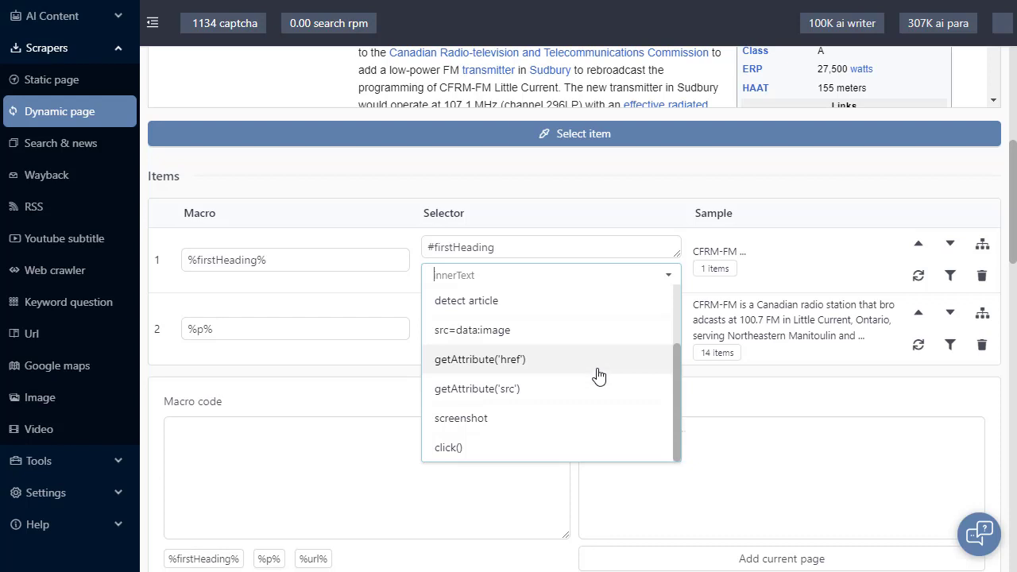
mouse_move(551, 398)
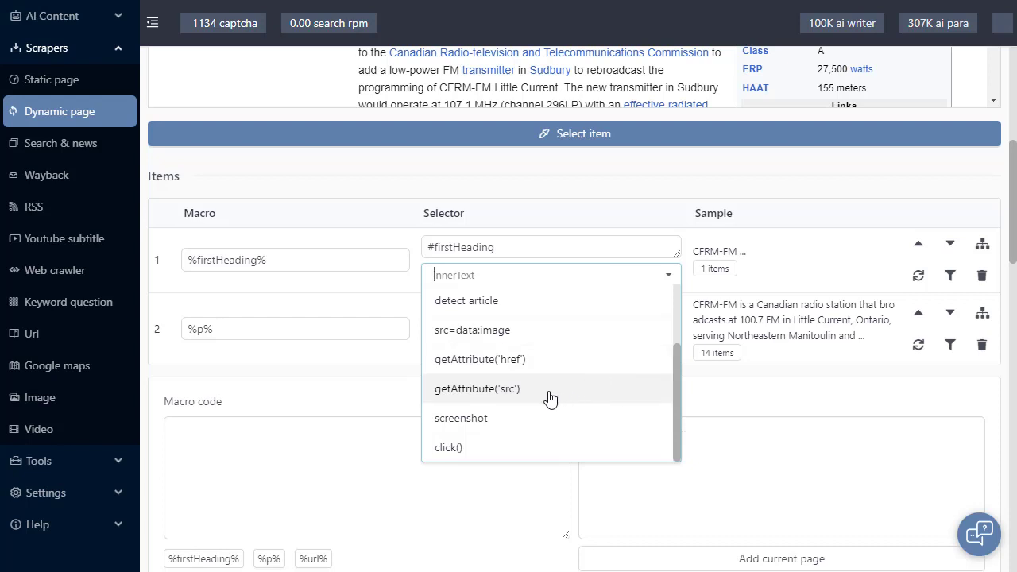
mouse_move(552, 418)
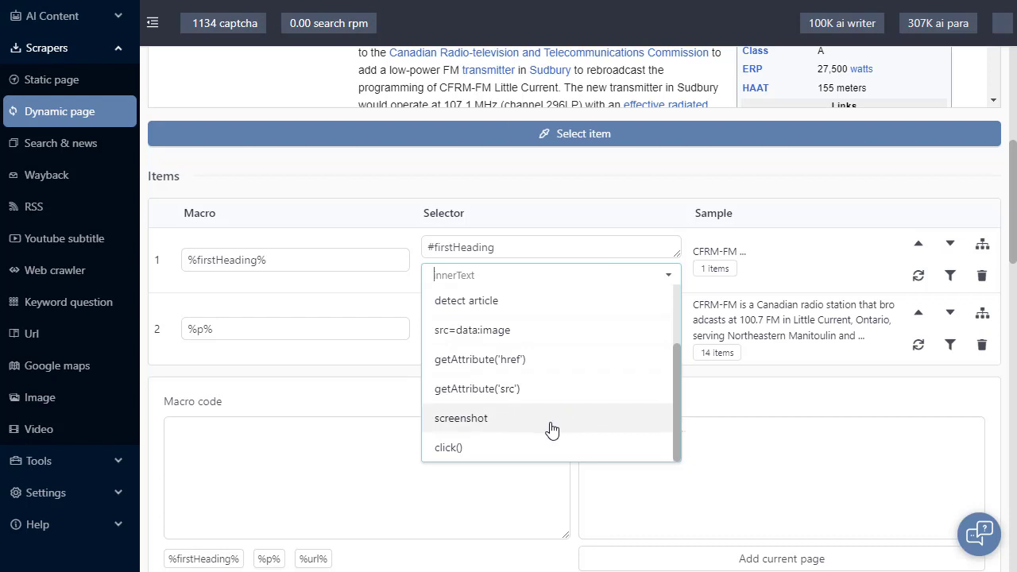
mouse_move(574, 453)
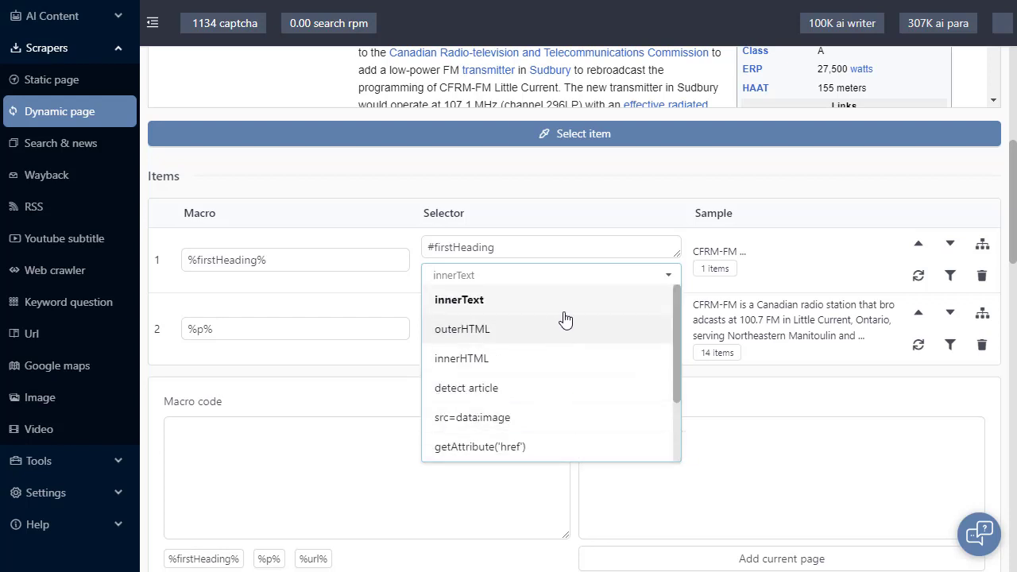
click(458, 300)
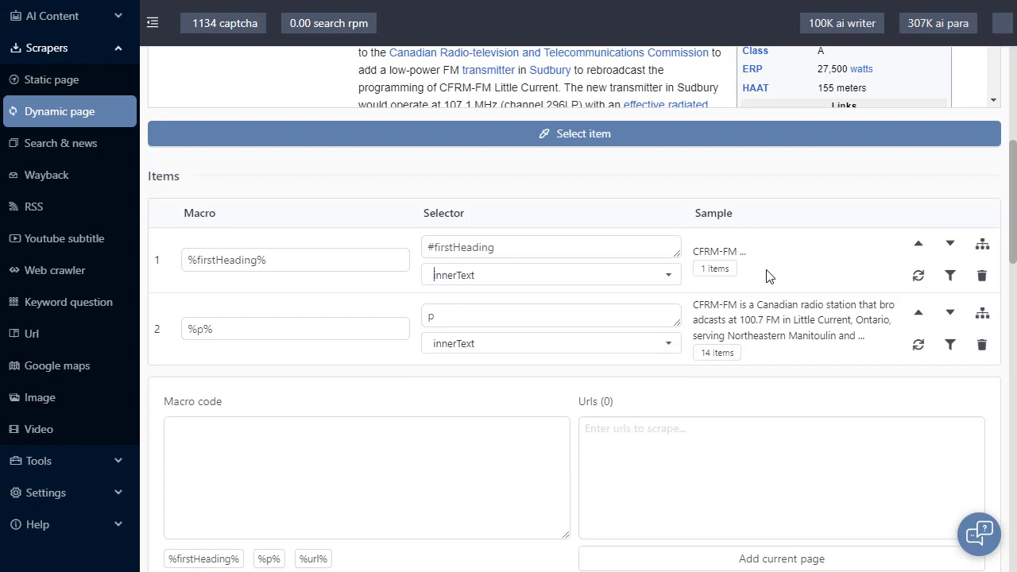
mouse_move(918, 244)
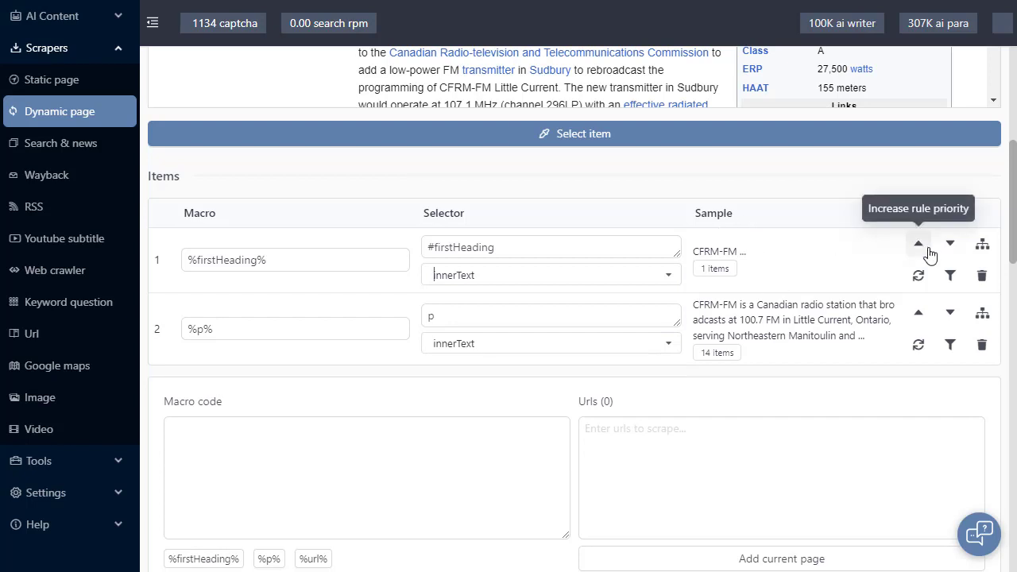
mouse_move(949, 244)
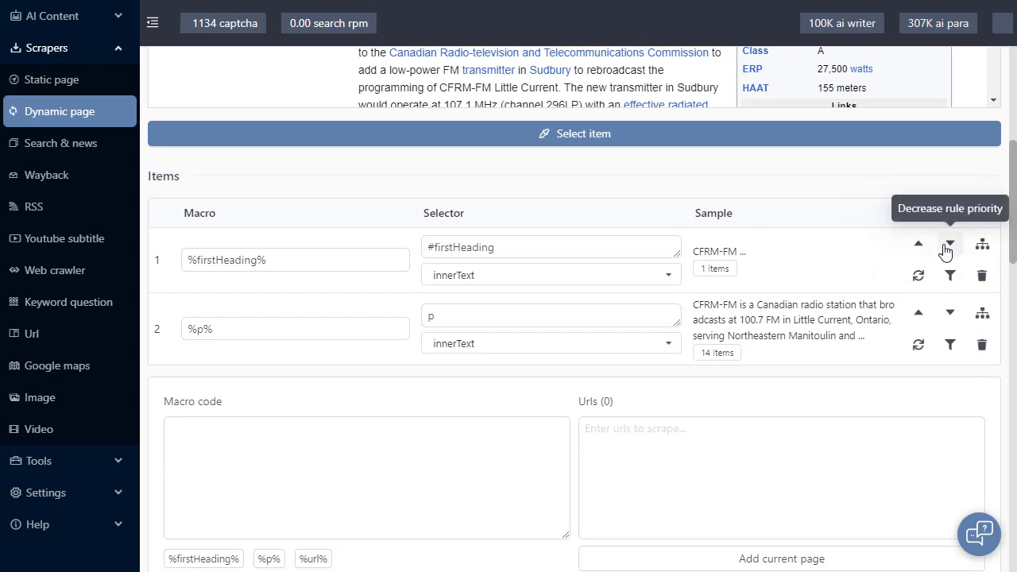
mouse_move(918, 244)
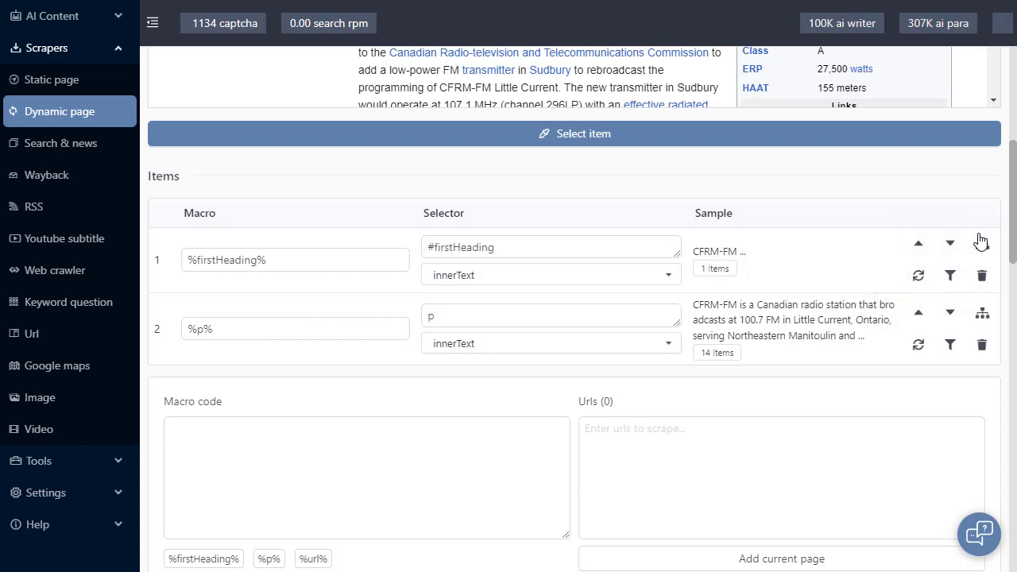
mouse_move(982, 244)
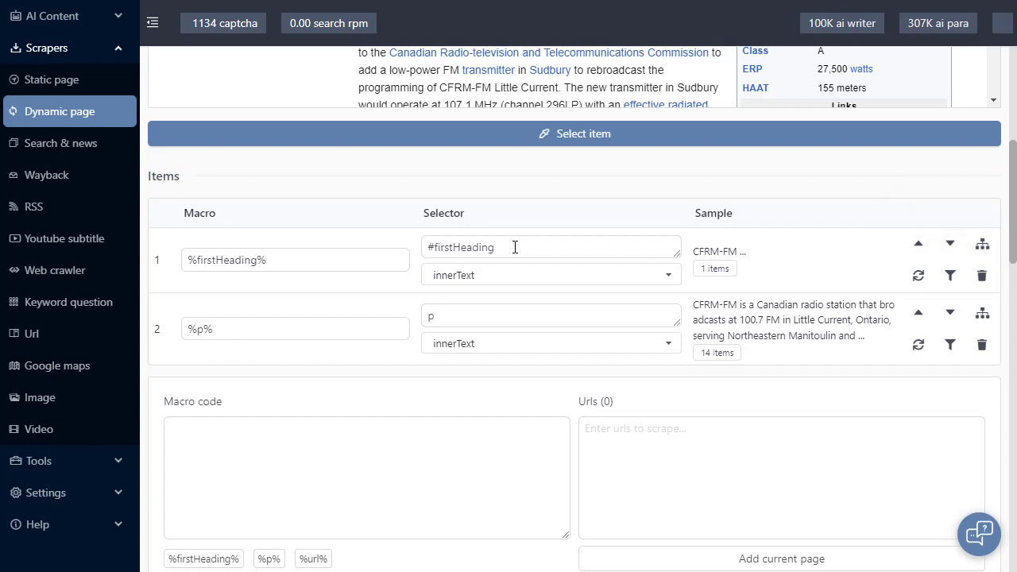
Change the first item's selector from #firstHeading to h1, with macro %h1%
click(982, 243)
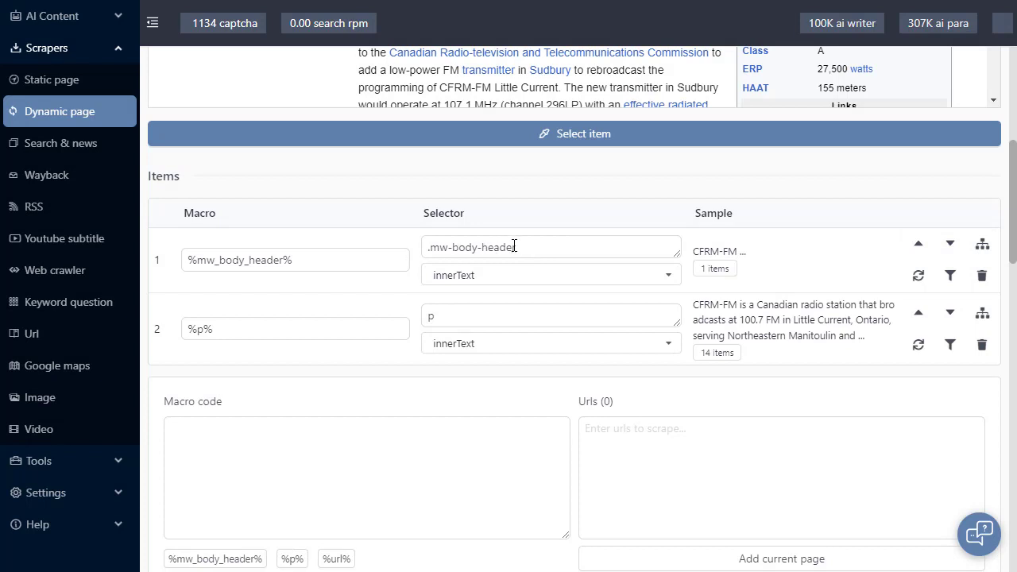
mouse_move(919, 276)
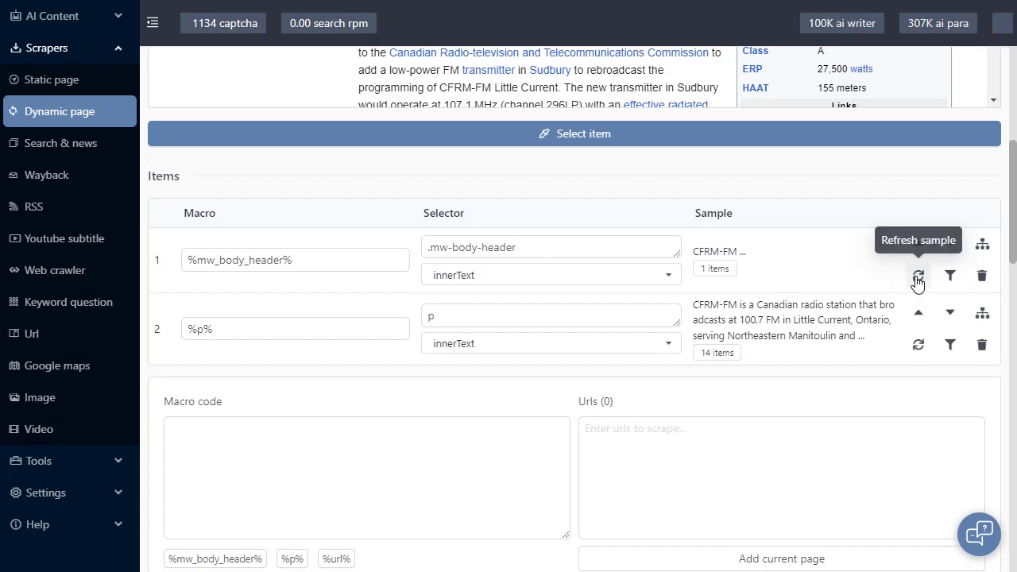
mouse_move(530, 247)
text(h)
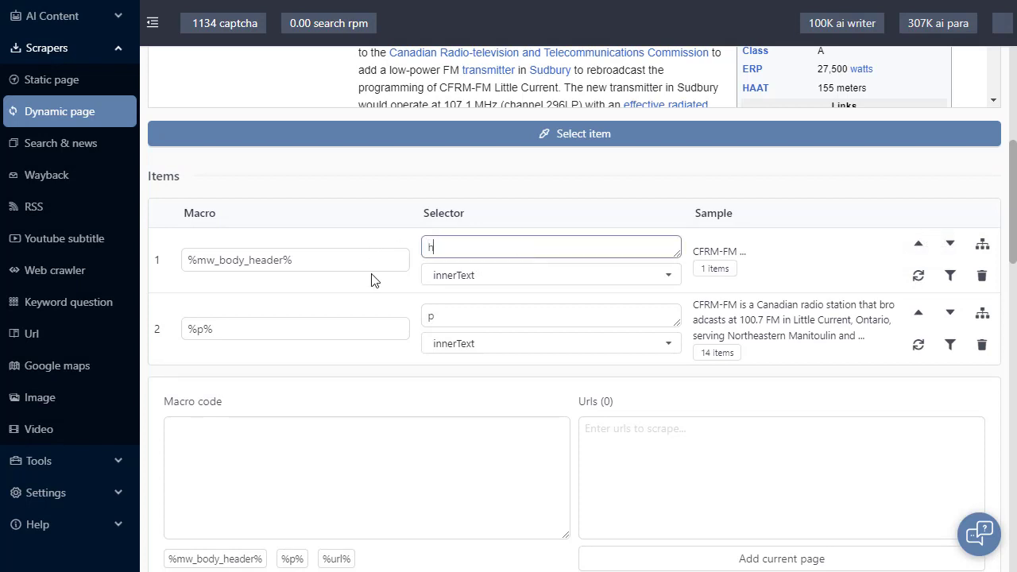
text(1)
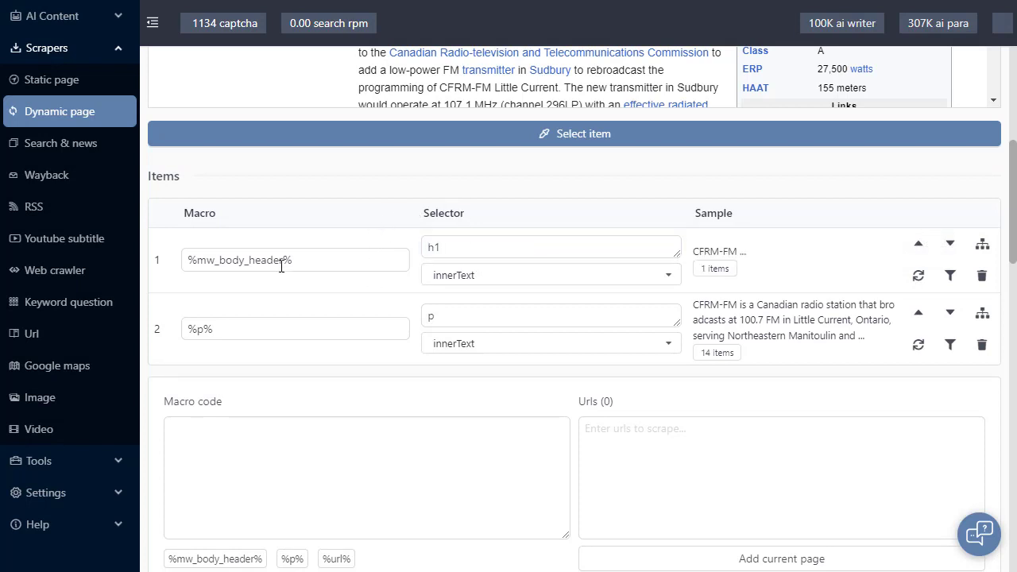
mouse_move(918, 276)
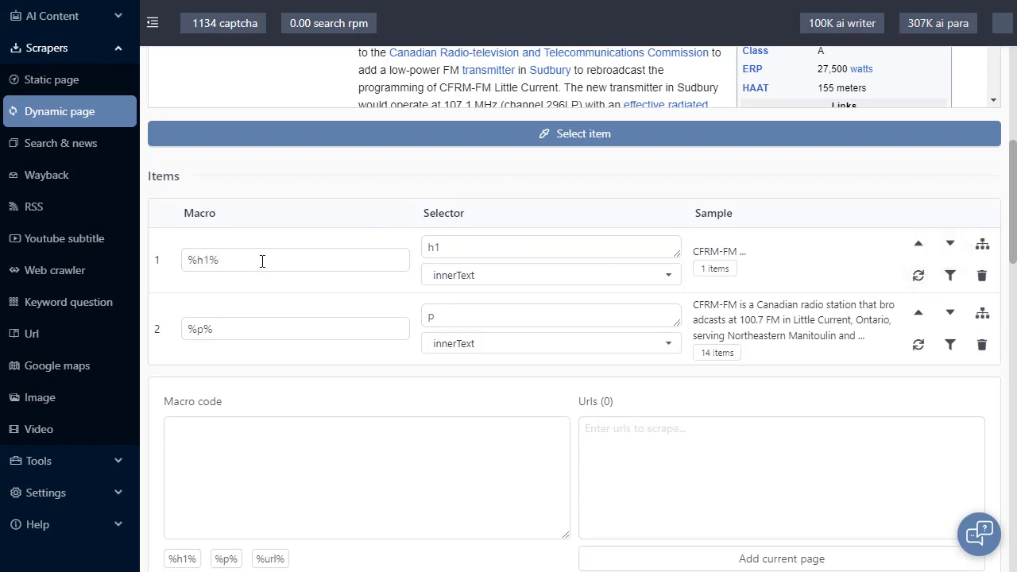
mouse_move(499, 244)
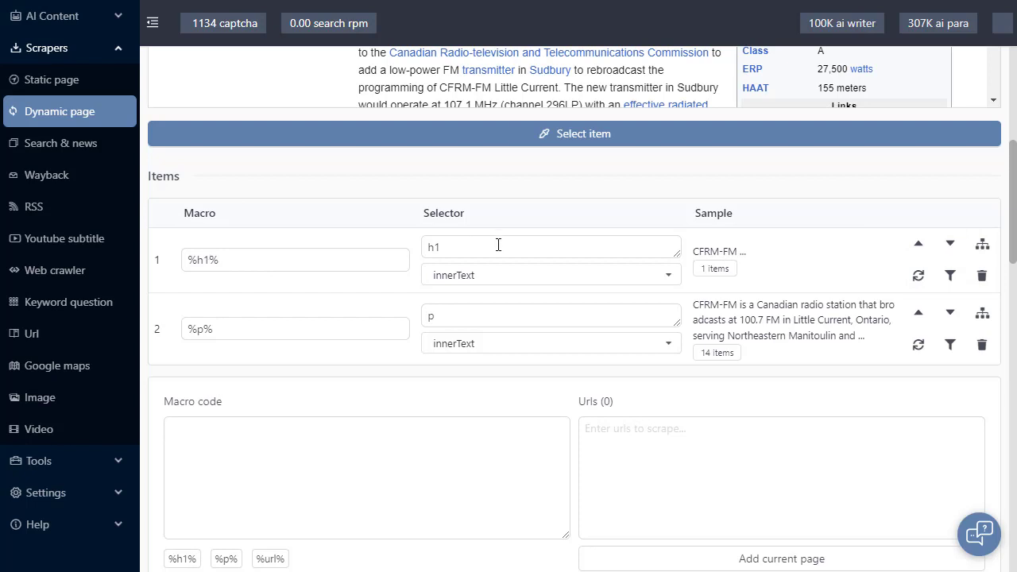
mouse_move(950, 275)
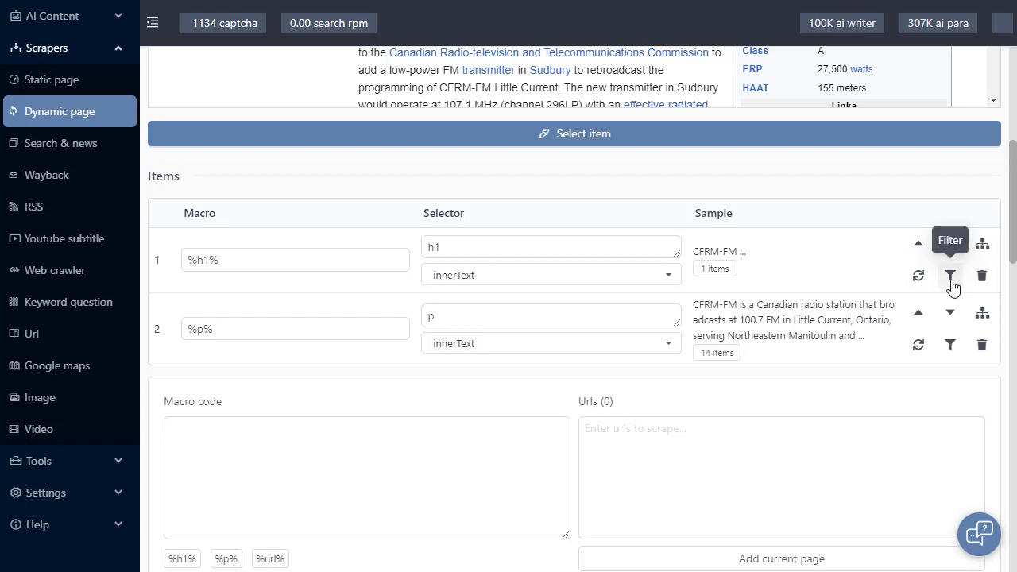
mouse_move(982, 276)
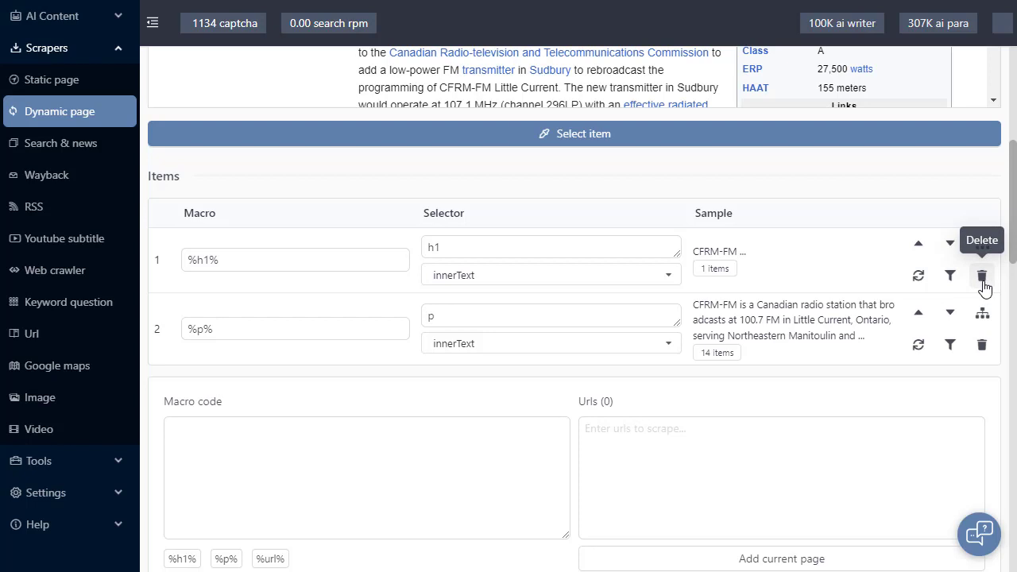
scroll(down, 3)
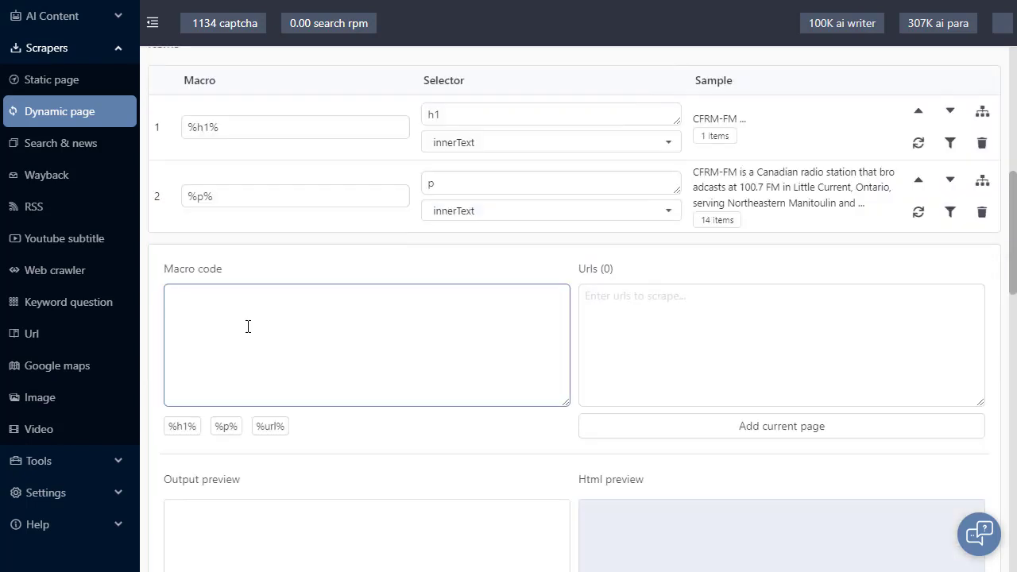
Insert the %h1% and %p% macros into the macro code and check the output preview
click(182, 426)
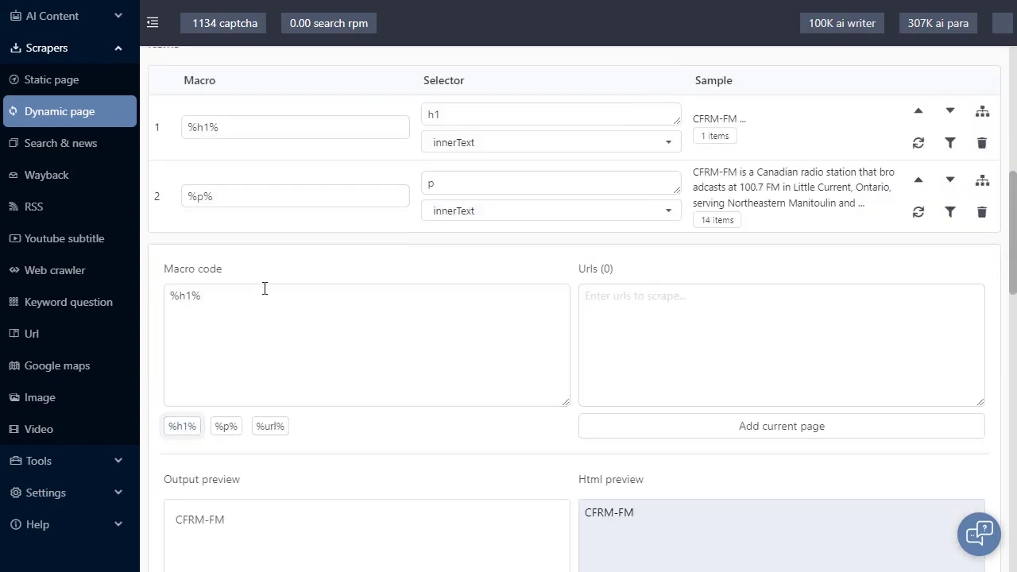
click(225, 426)
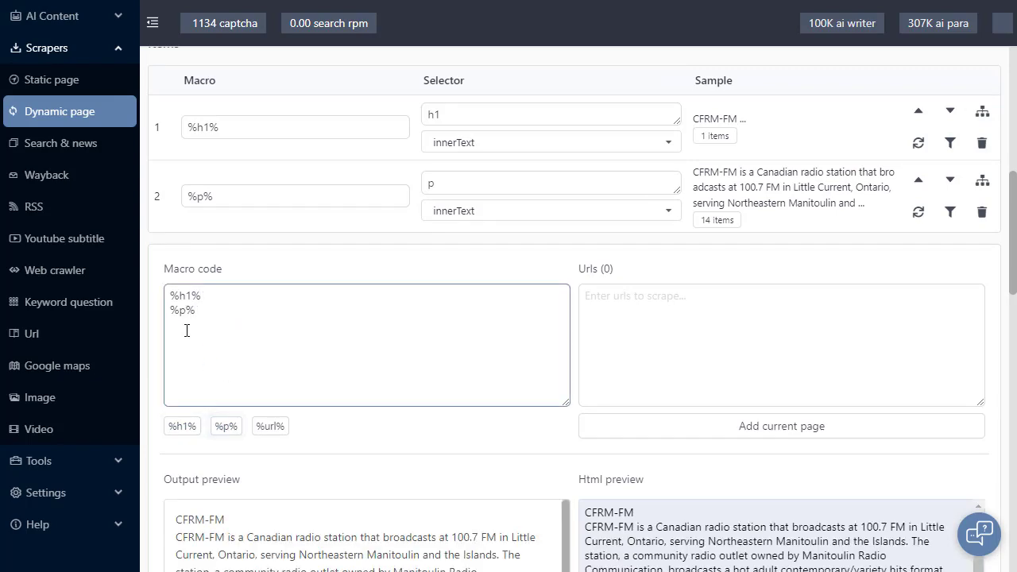
scroll(down, 3)
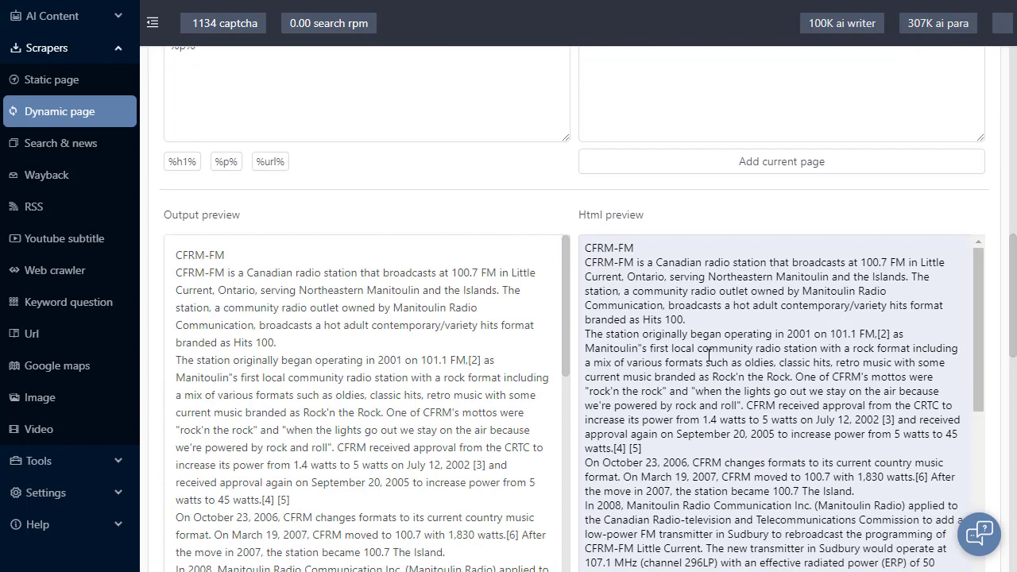
mouse_move(890, 296)
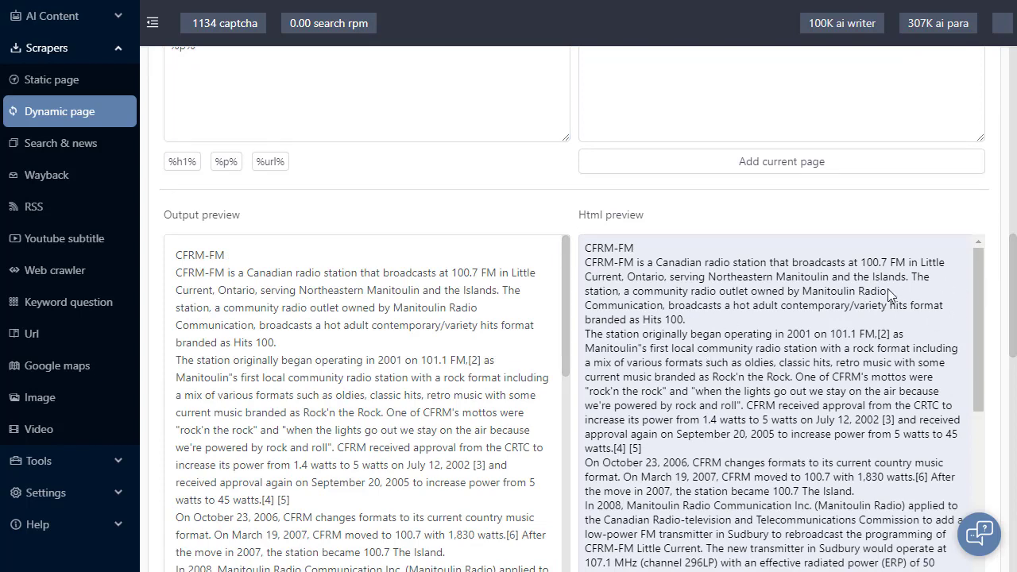
mouse_move(489, 202)
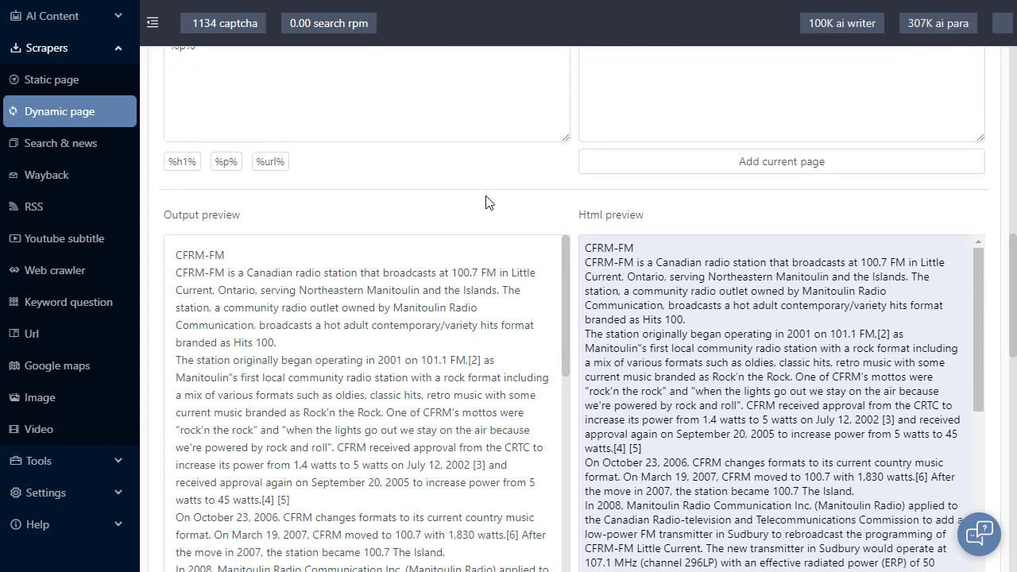
Switch the p item from innerText to innerHTML and review the HTML preview links
scroll(up, 3)
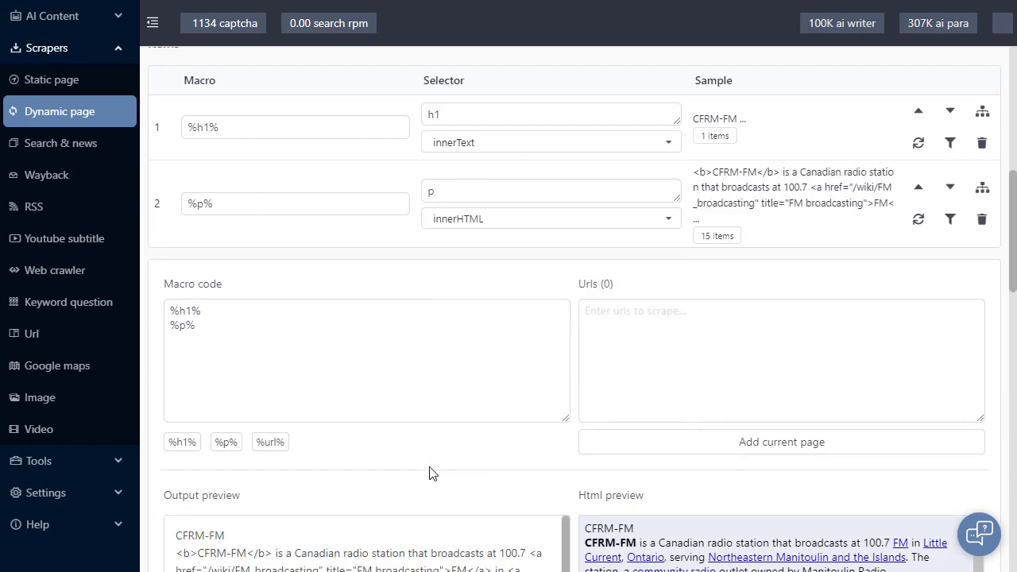
scroll(down, 3)
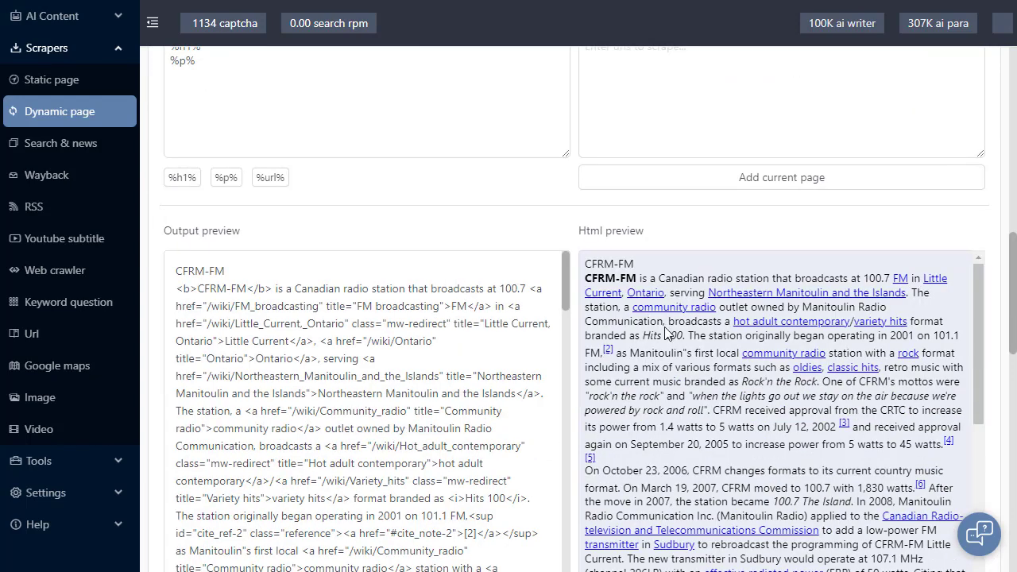
mouse_move(619, 300)
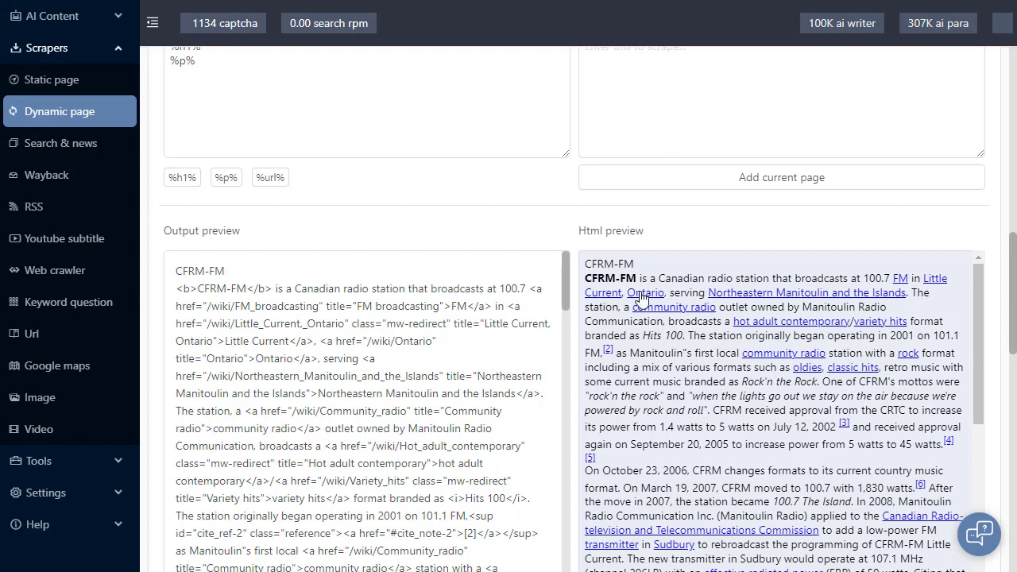
scroll(down, 3)
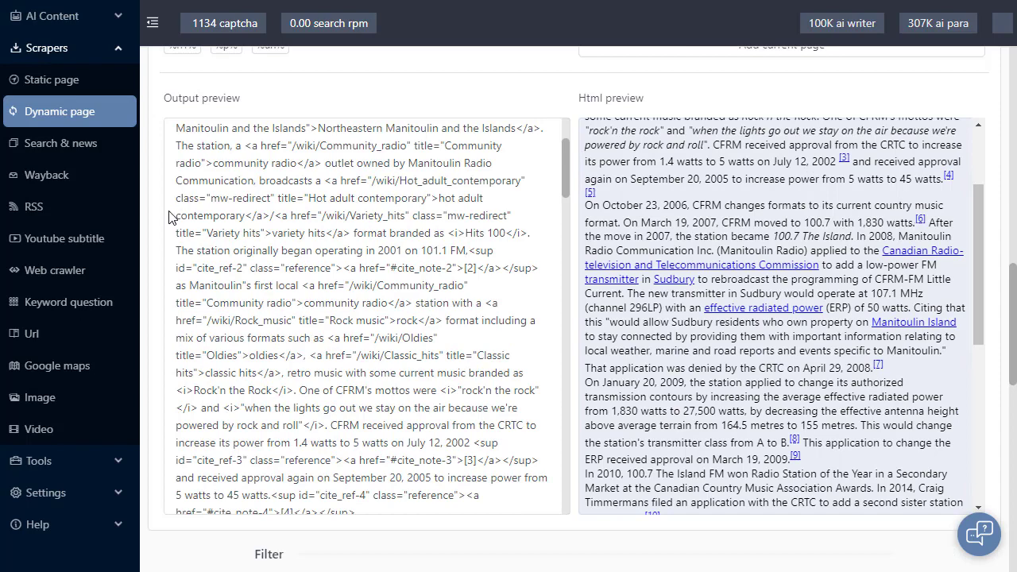
scroll(down, 3)
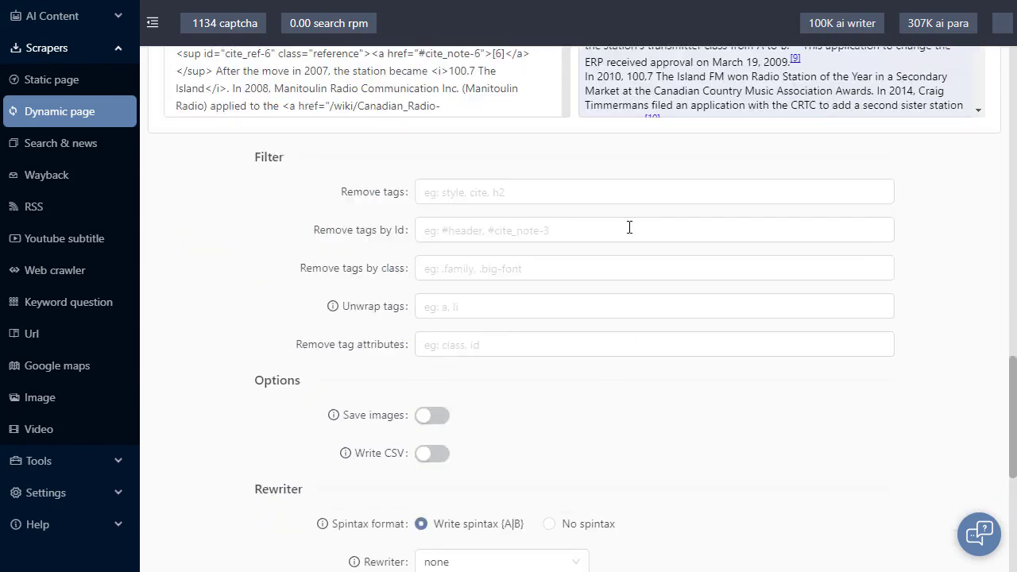
click(653, 306)
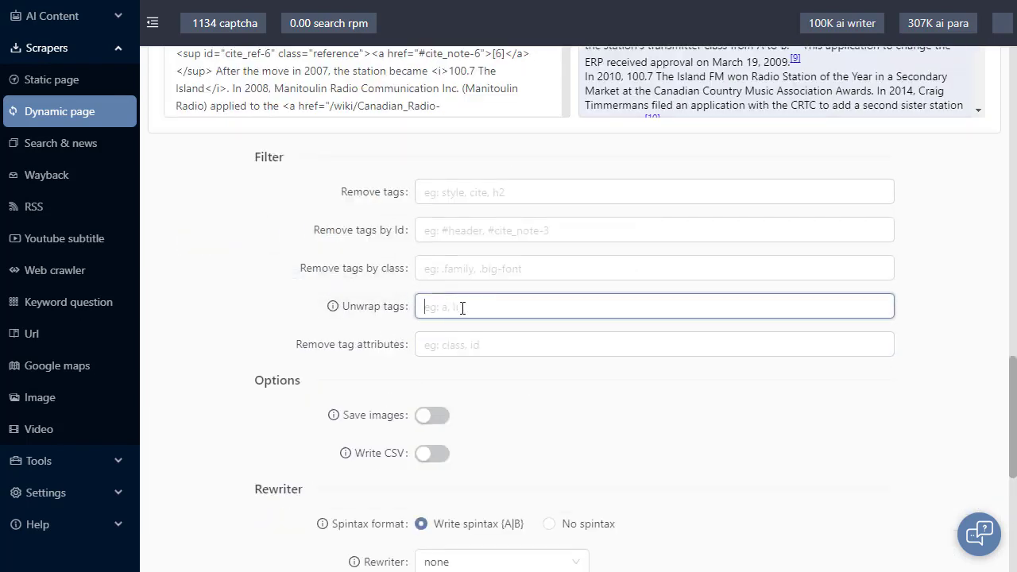
text(a)
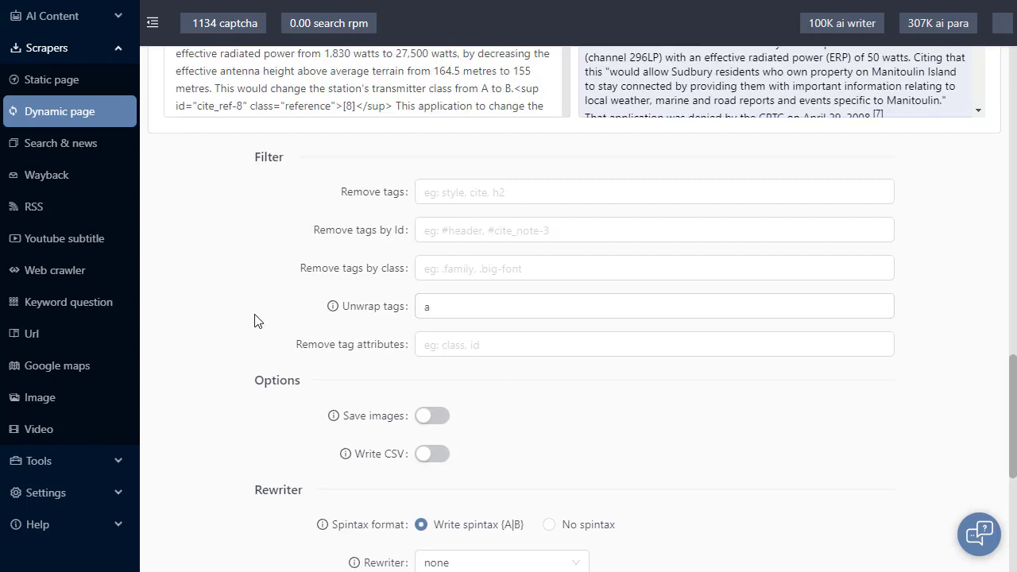
scroll(up, 3)
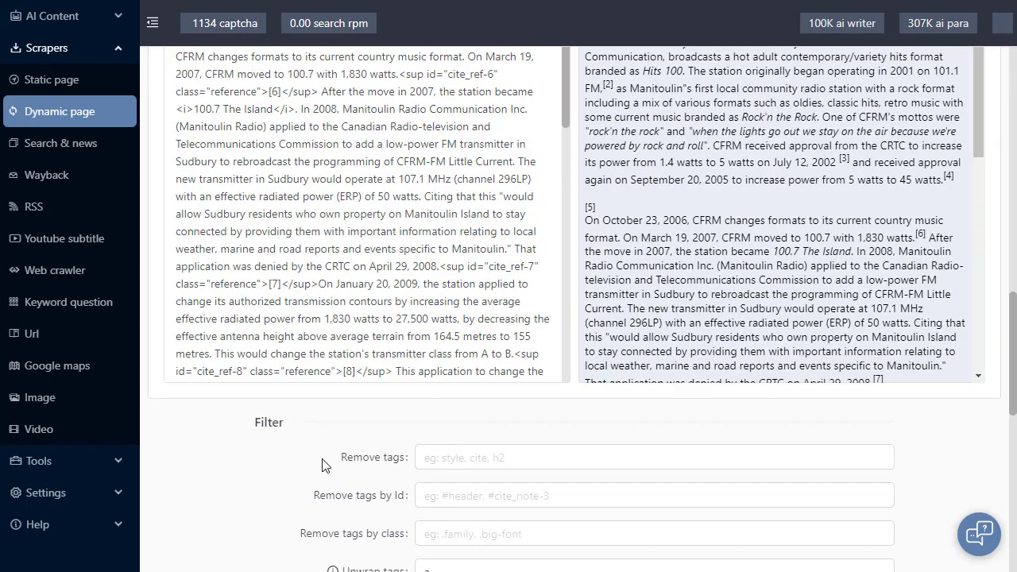
scroll(up, 3)
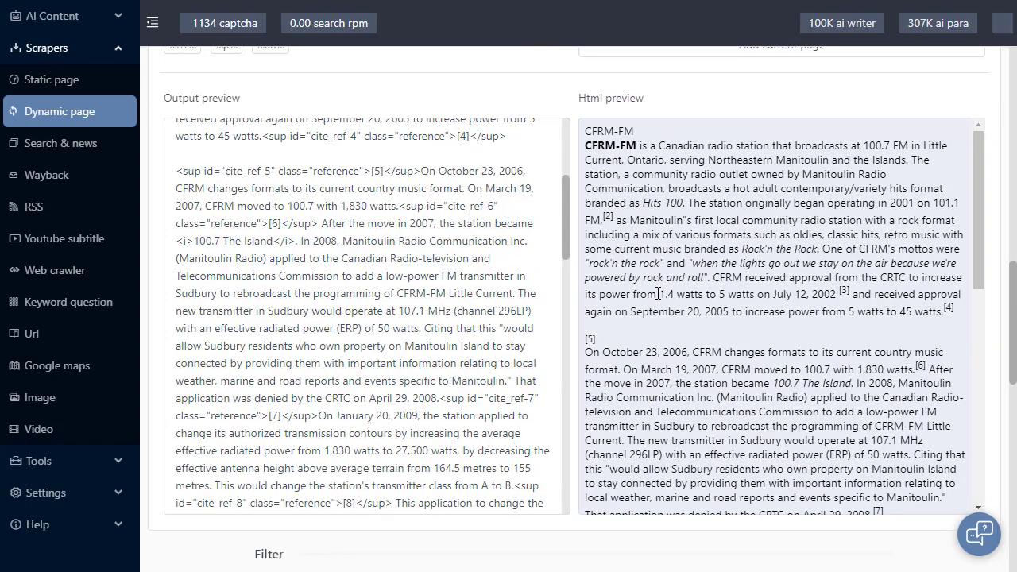
scroll(up, 3)
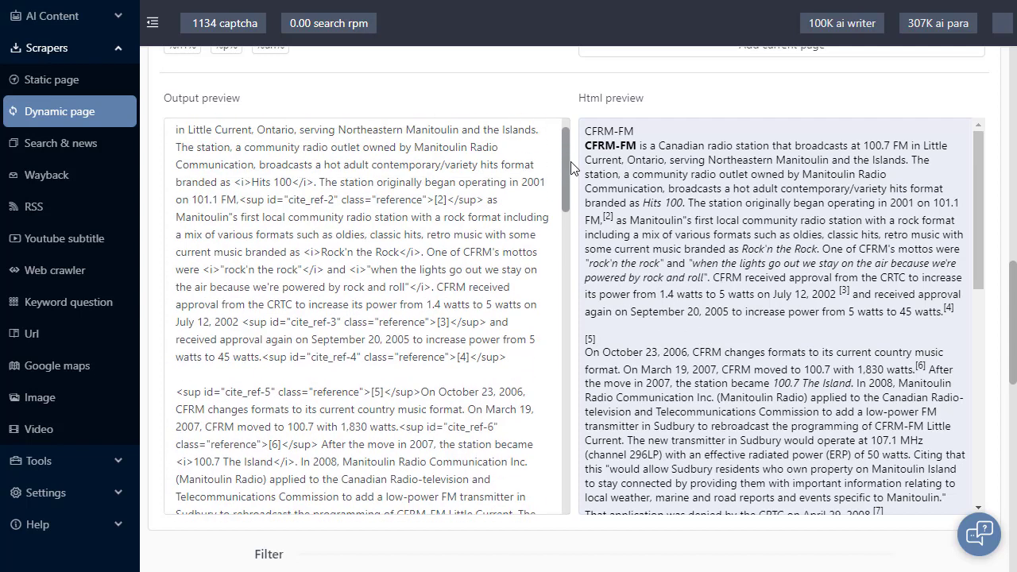
scroll(up, 3)
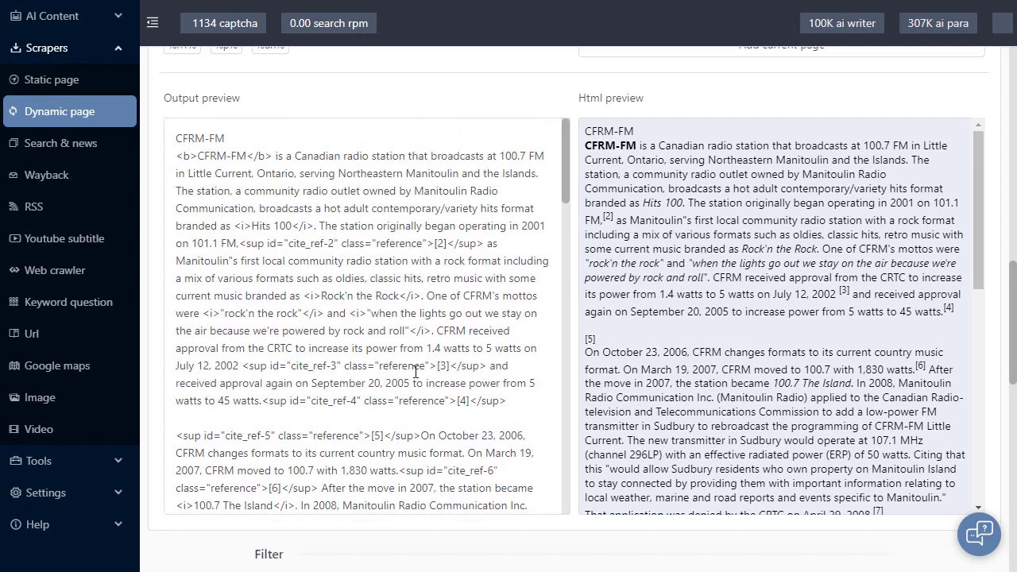
scroll(down, 3)
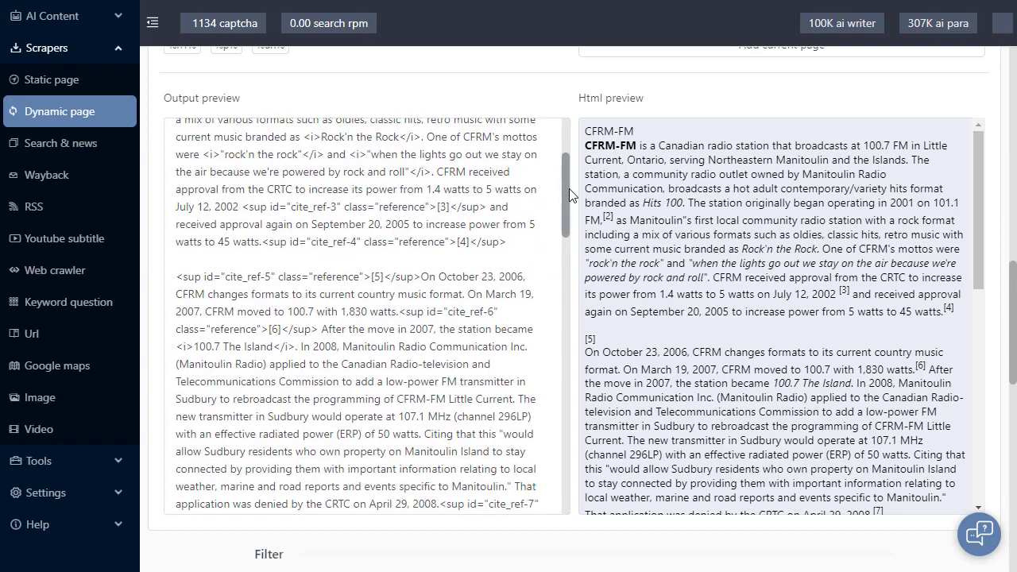
scroll(down, 3)
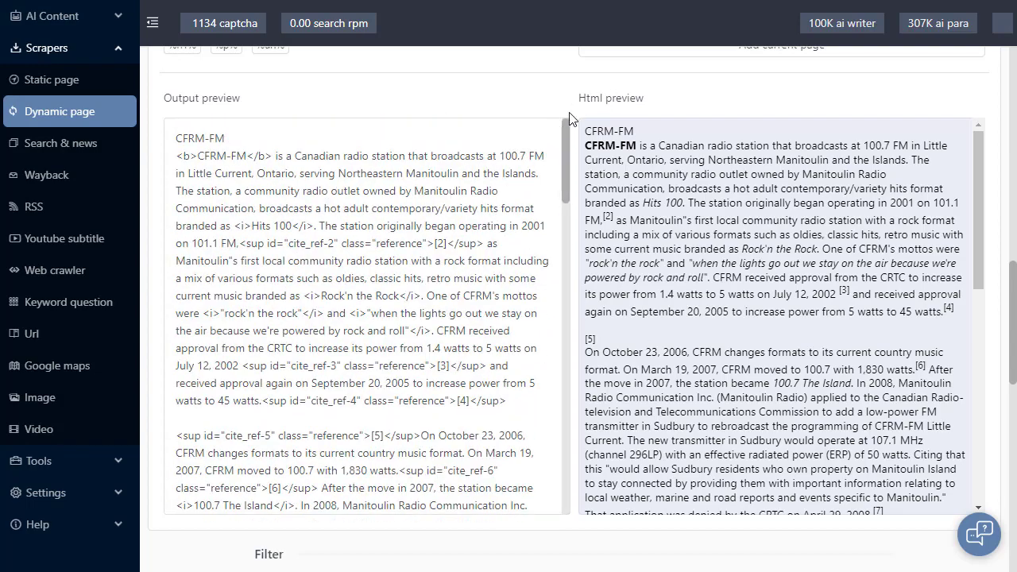
scroll(up, 3)
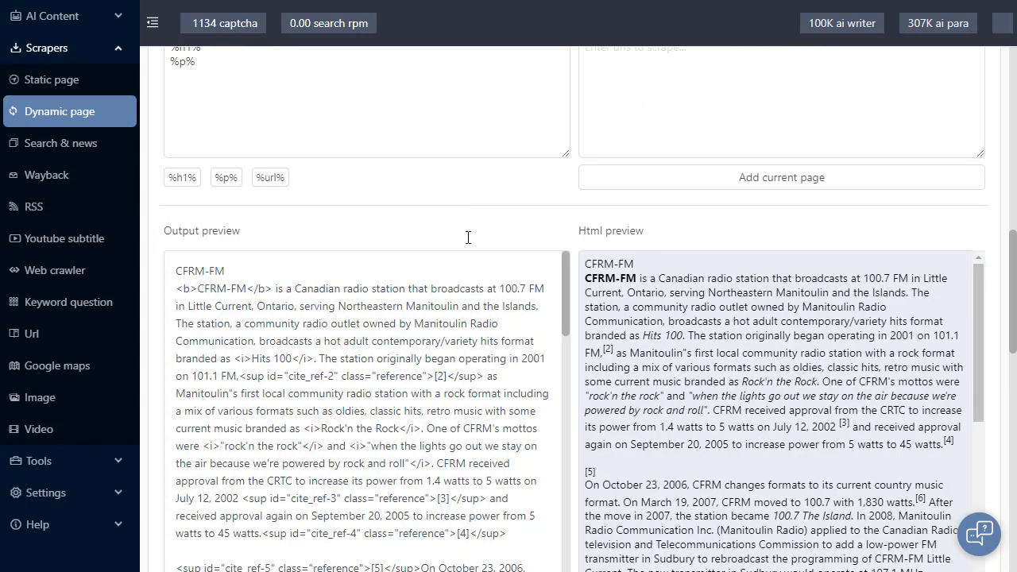
scroll(up, 3)
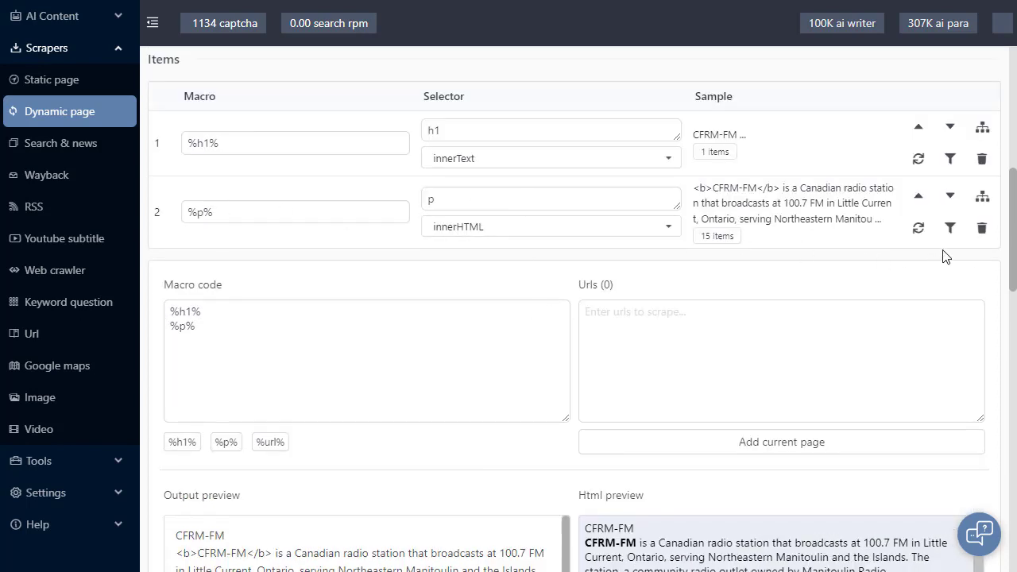
Save a p-item filter that wraps each line in <p> and </p>
click(949, 159)
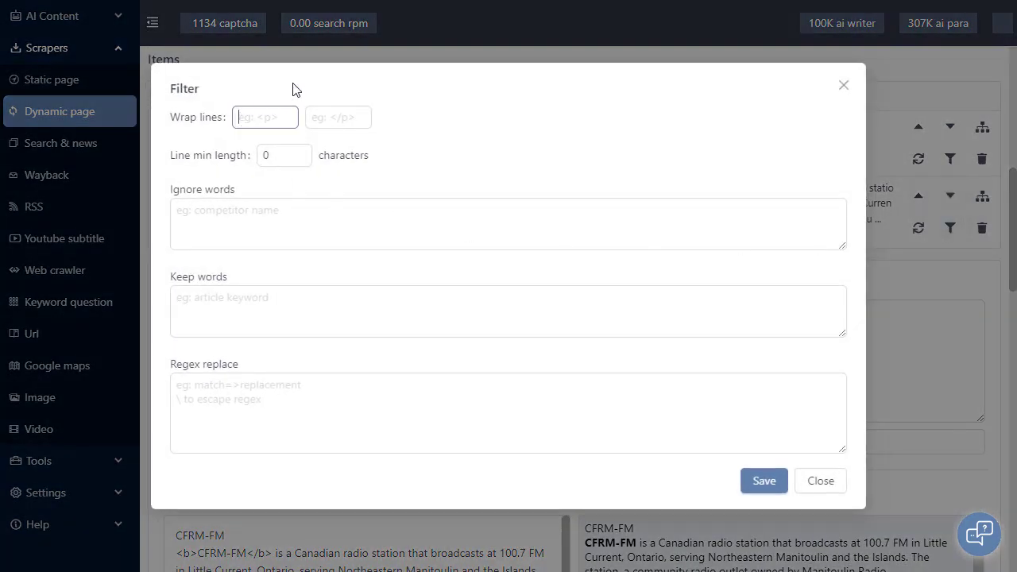
text(<p>)
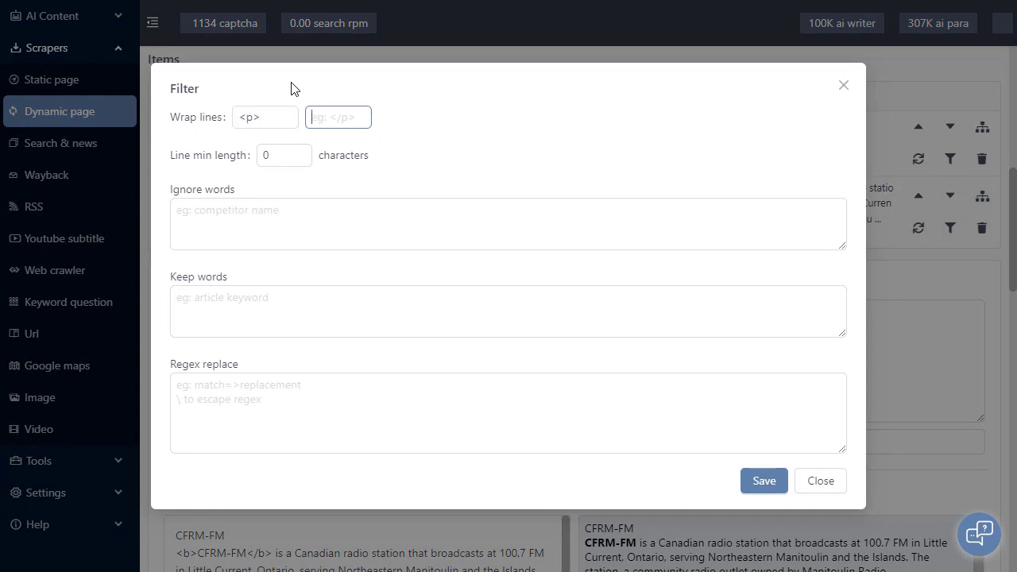
text(</p>)
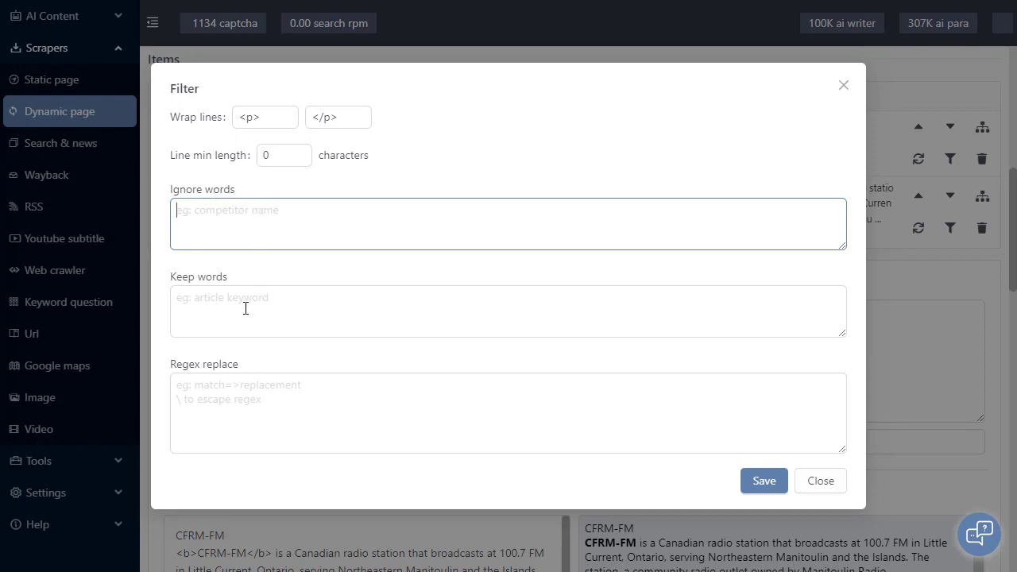
click(242, 310)
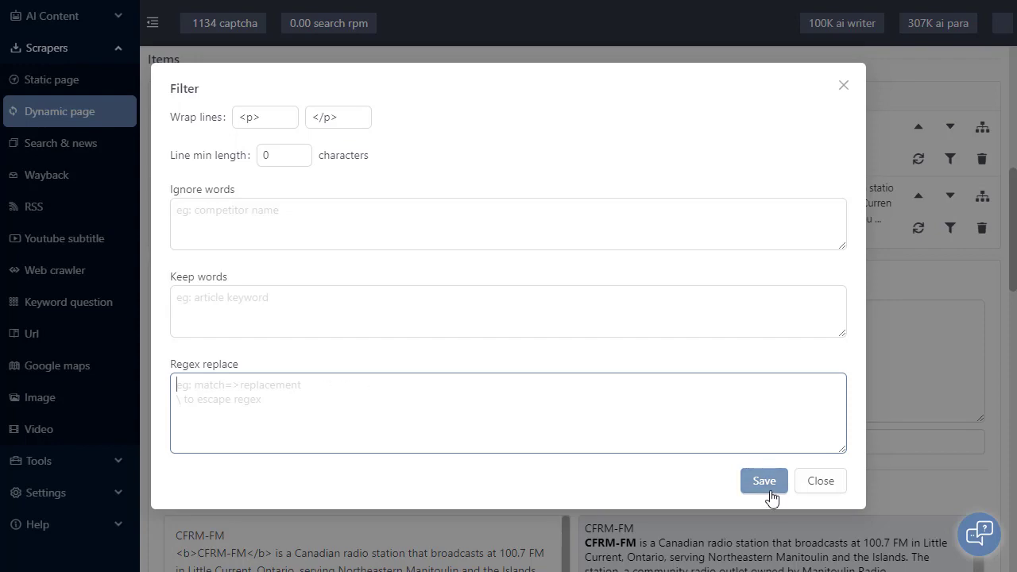
click(763, 481)
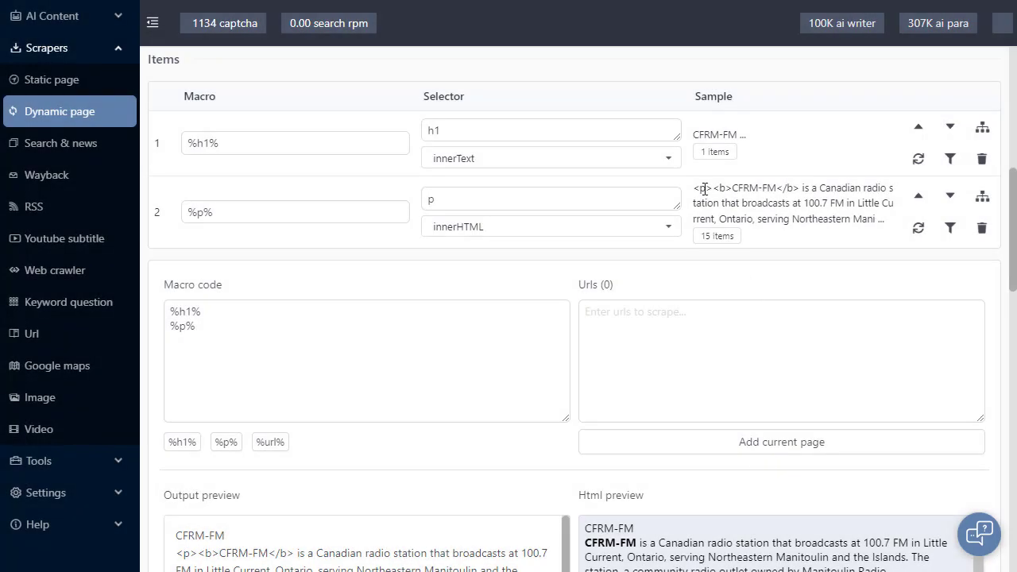
scroll(down, 3)
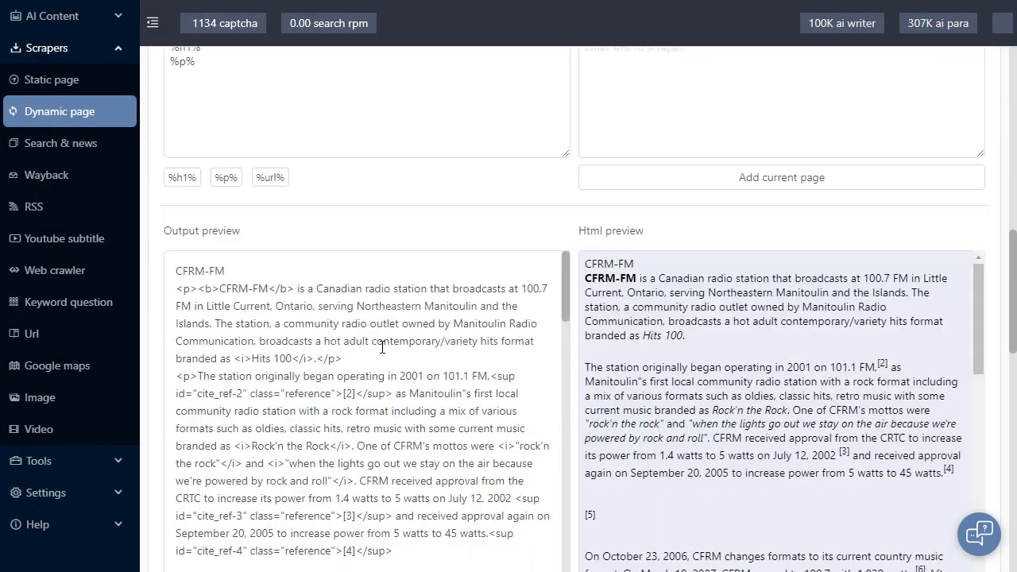
scroll(down, 3)
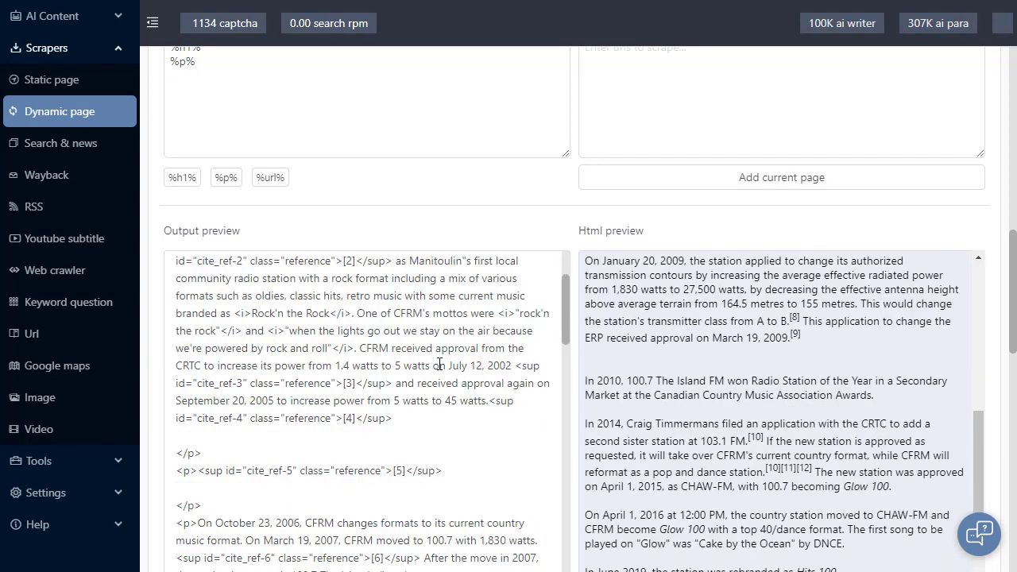
scroll(down, 3)
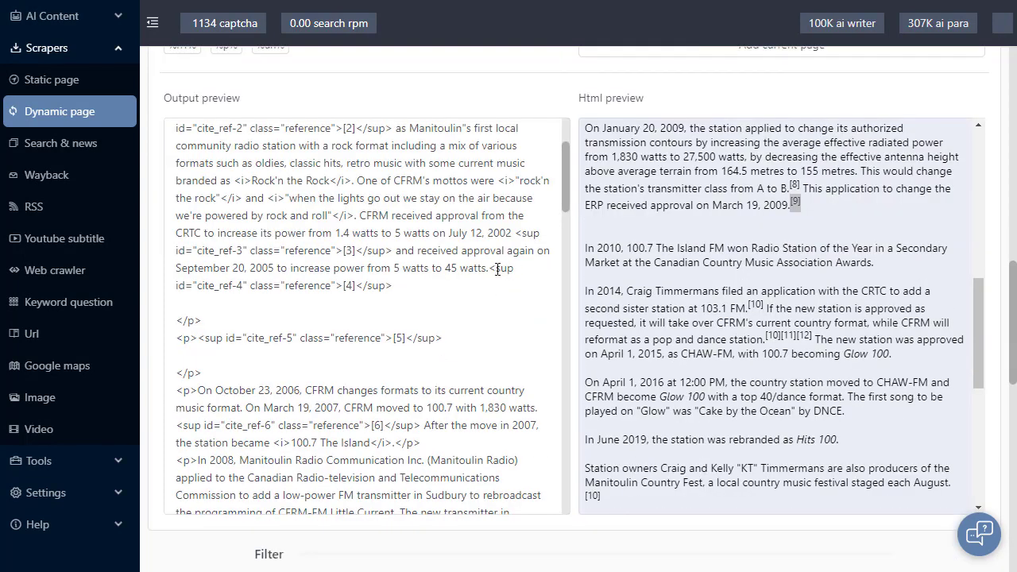
scroll(down, 3)
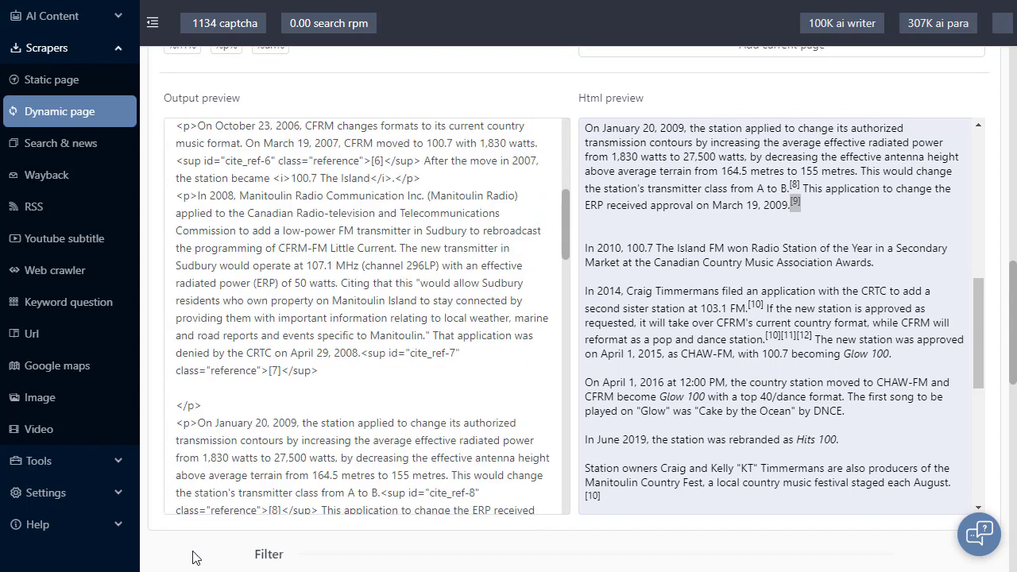
Enter sup under Remove tags to strip citations, then begin an <h1> tag in macro code
scroll(down, 3)
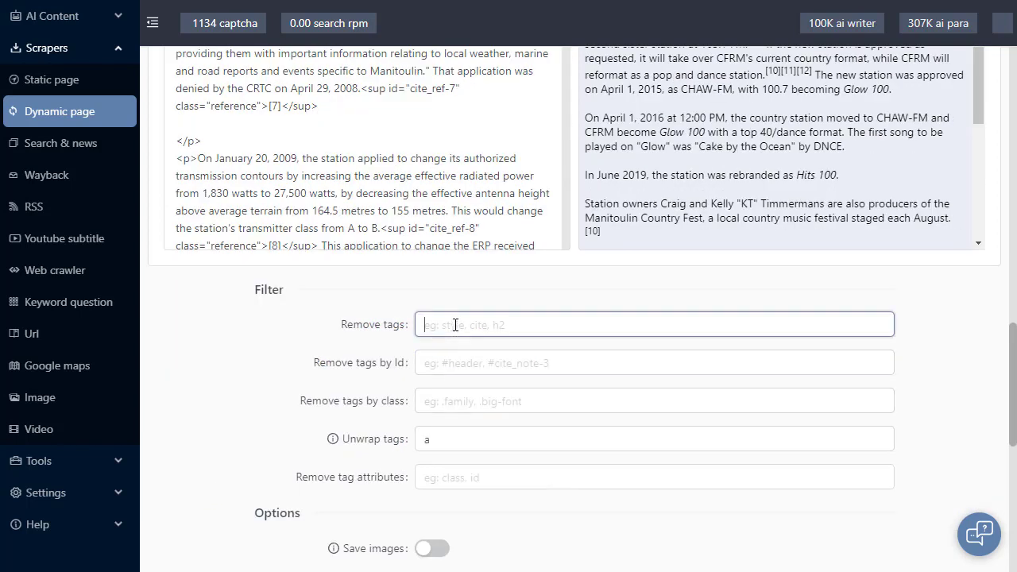
text(sup)
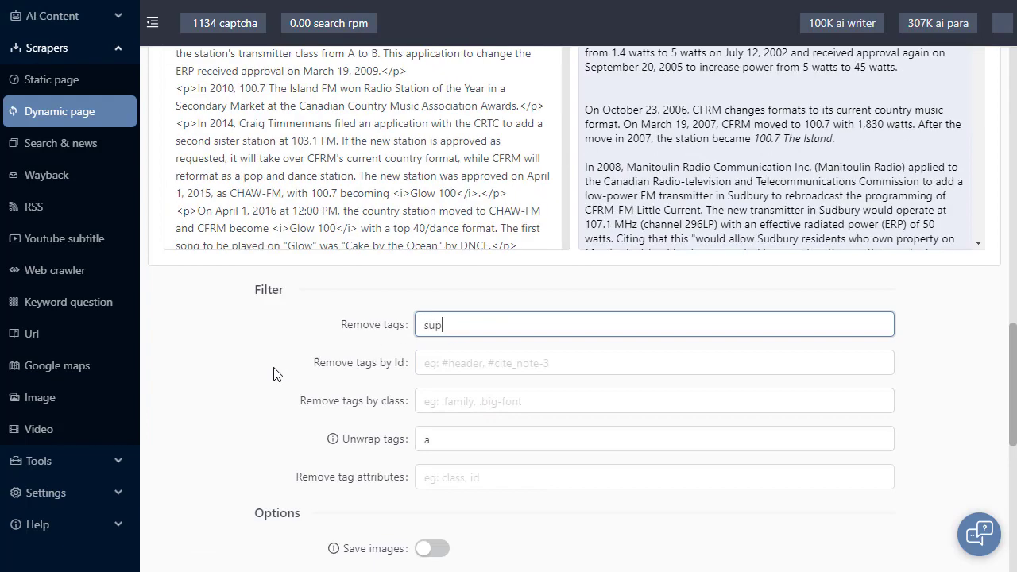
scroll(up, 3)
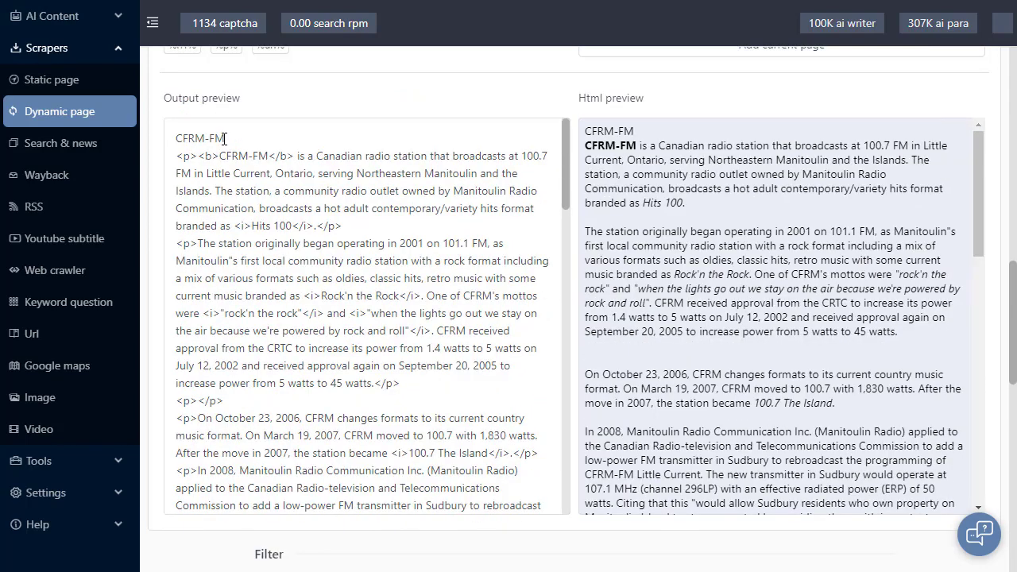
scroll(up, 3)
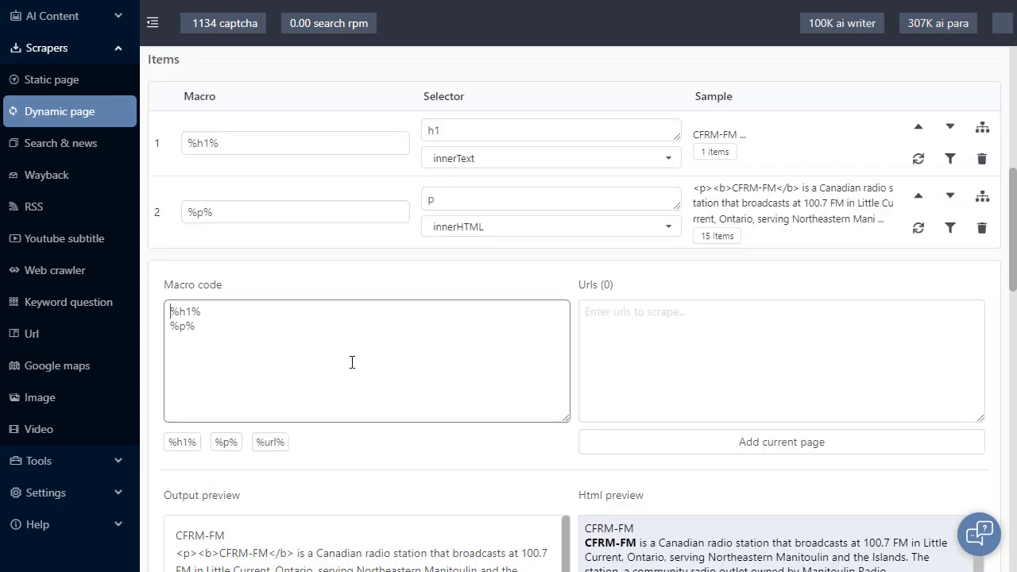
text(<h1>)
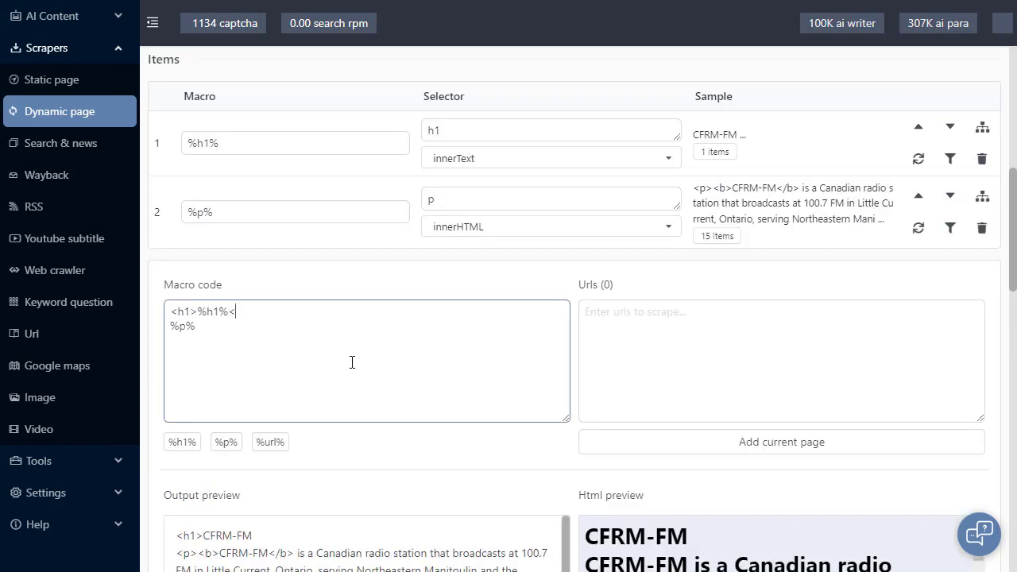
Complete <h1>%h1%</h1> in macro code, check the HTML preview, and select 'radio'
text(/h1>)
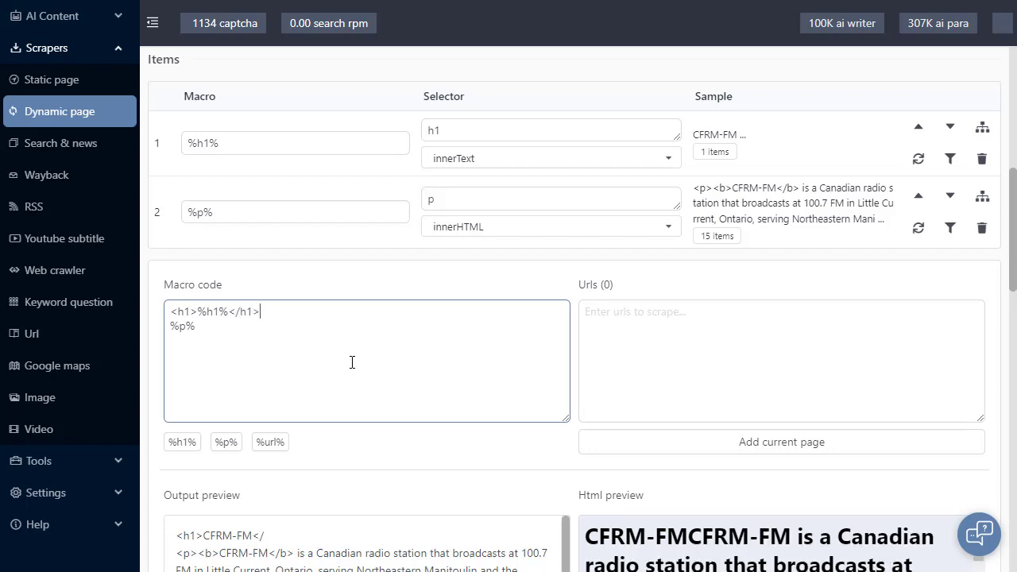
scroll(down, 3)
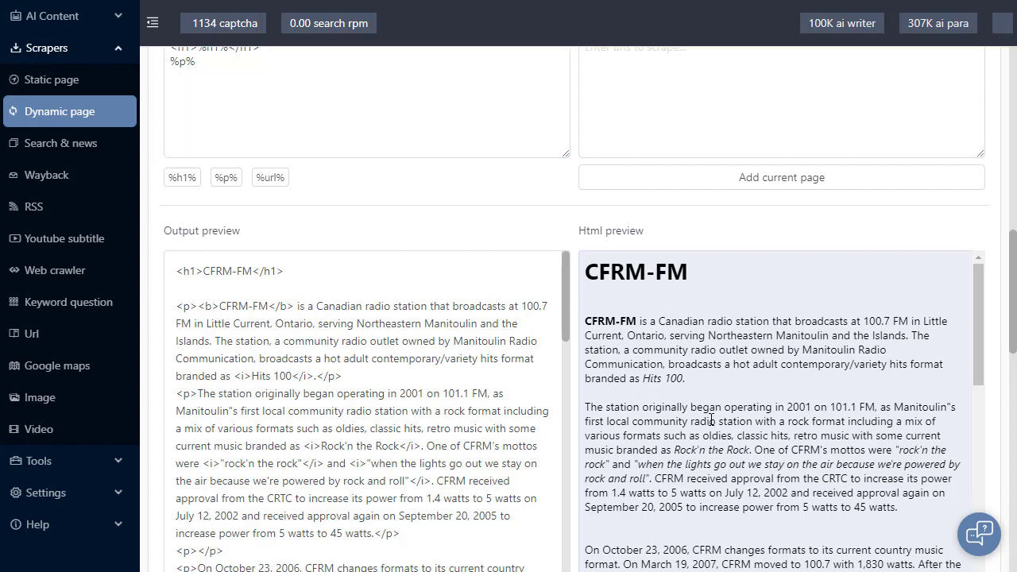
double_click(703, 421)
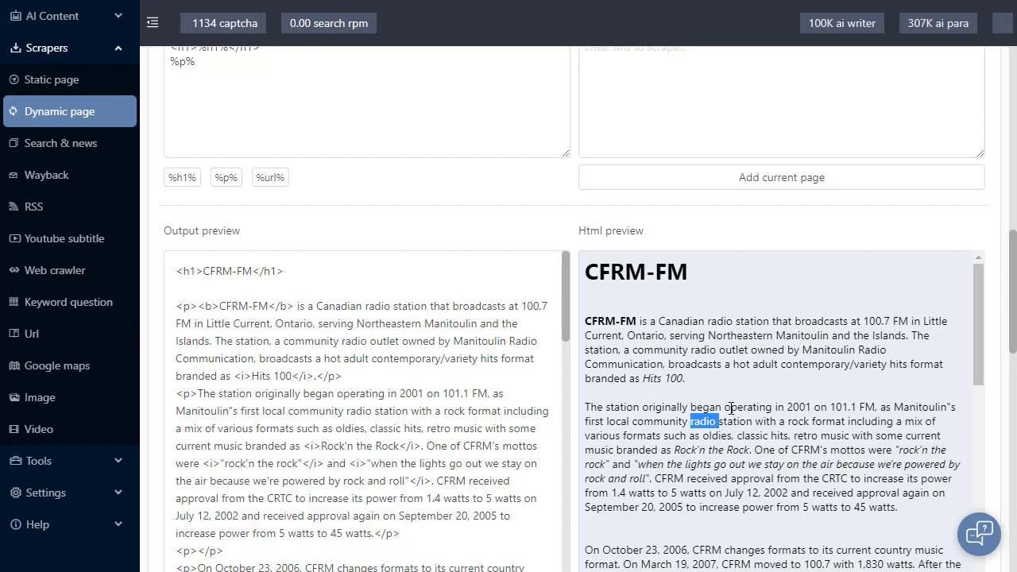
mouse_move(502, 238)
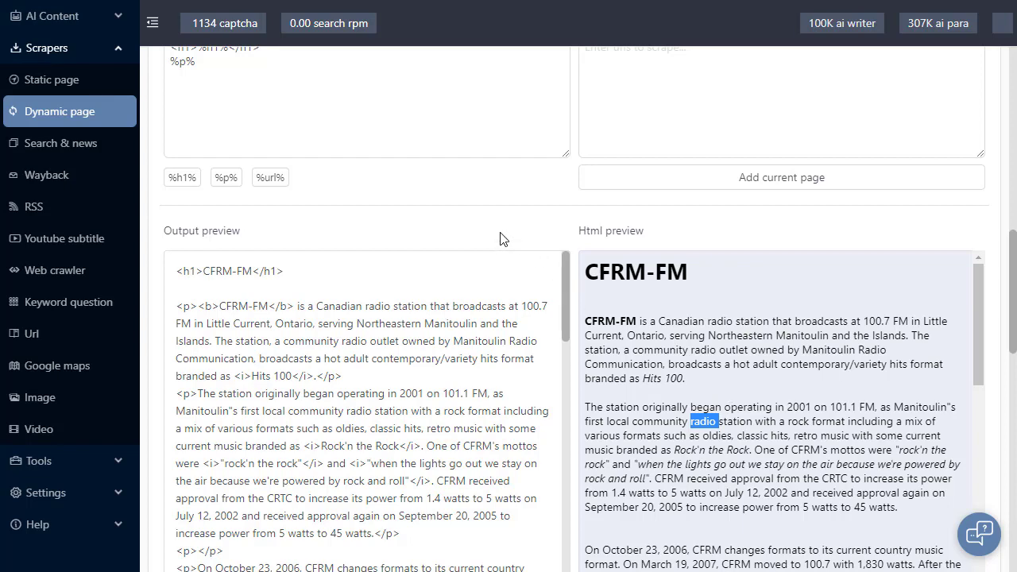
scroll(up, 3)
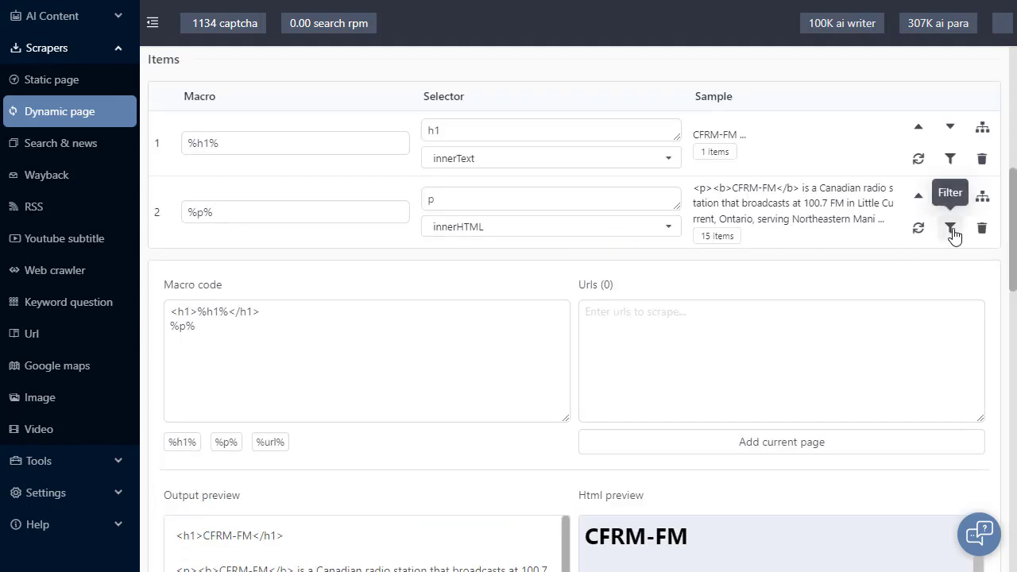
click(950, 228)
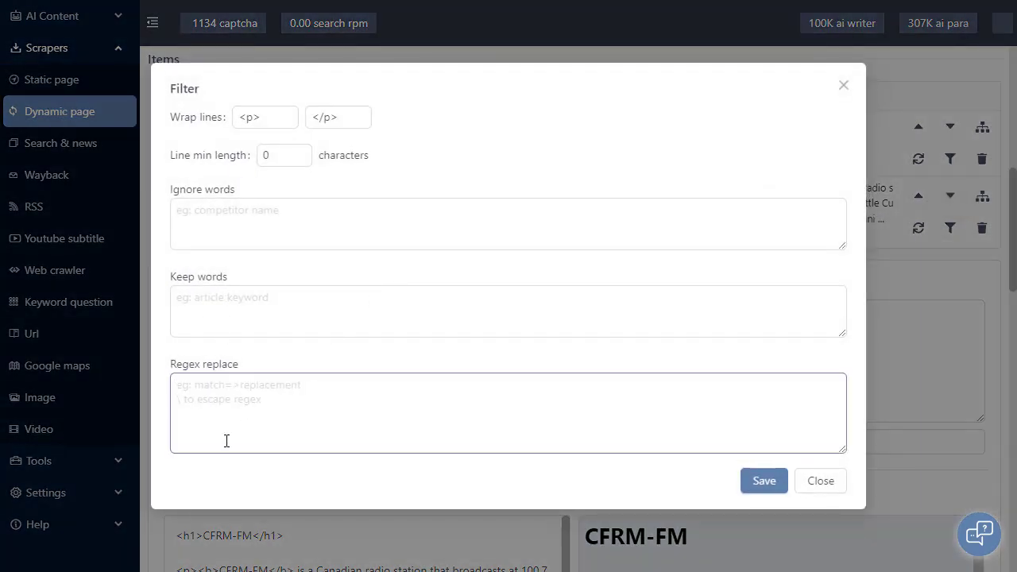
text(radio=)
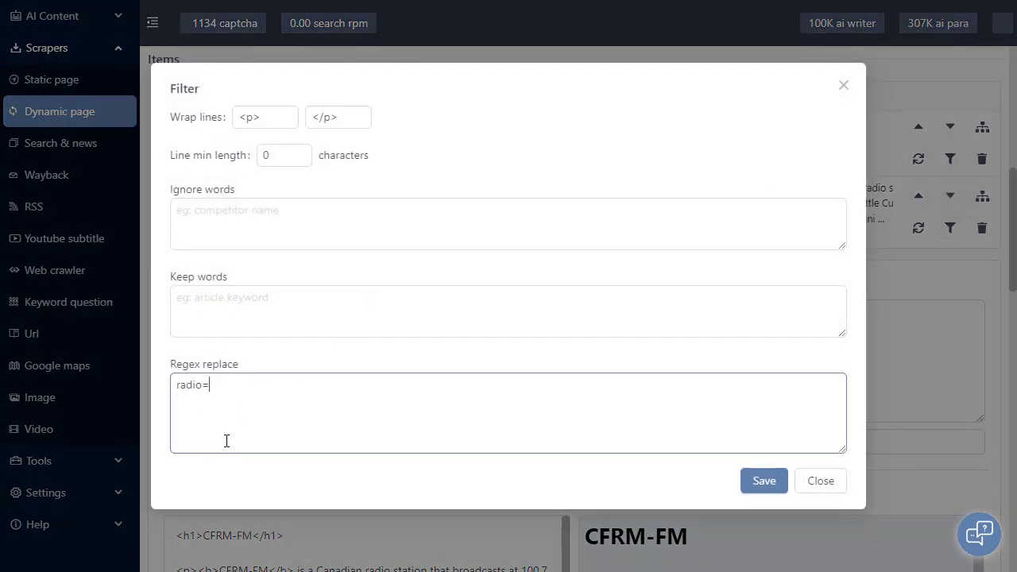
text(>)
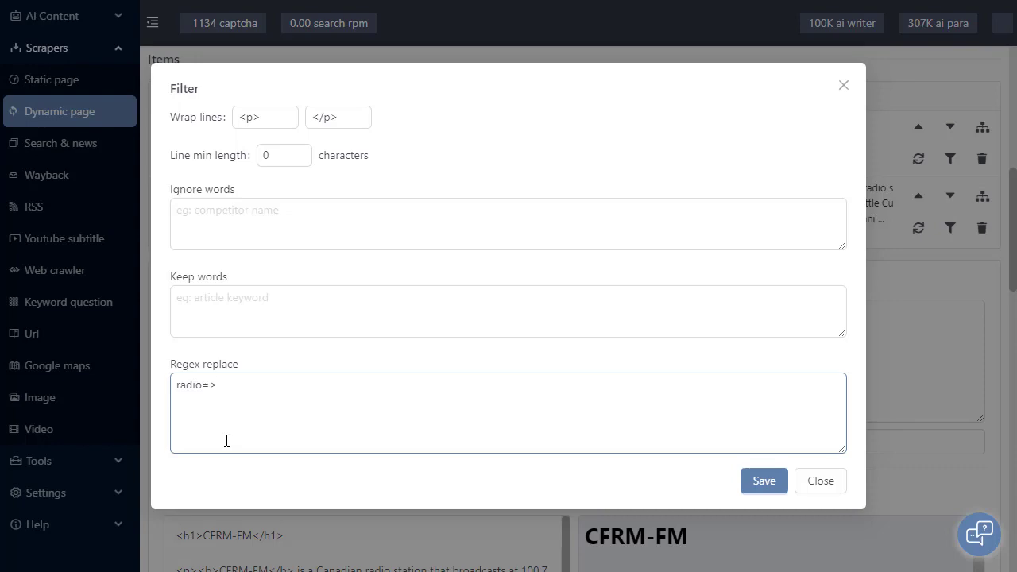
click(820, 481)
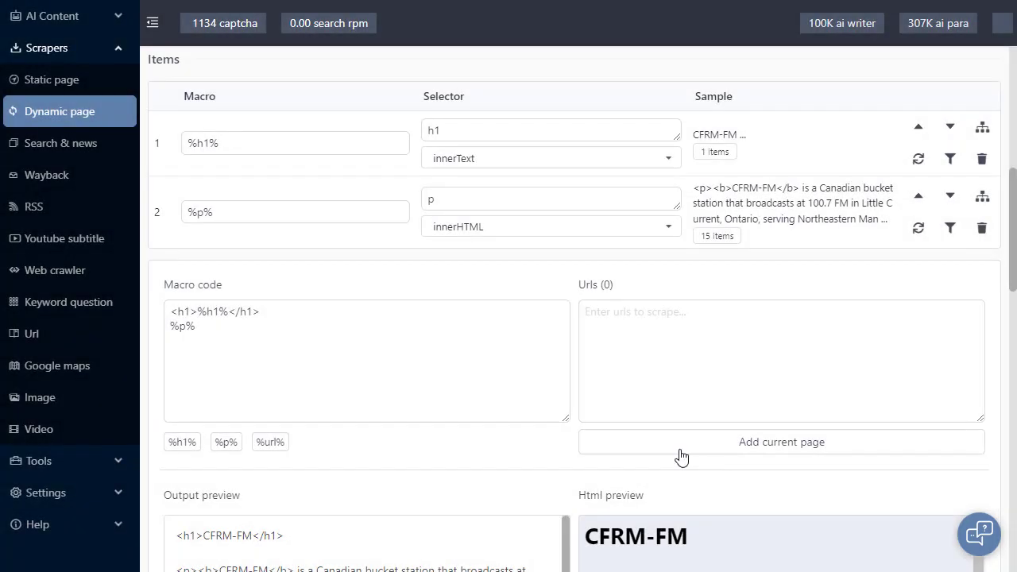
scroll(down, 3)
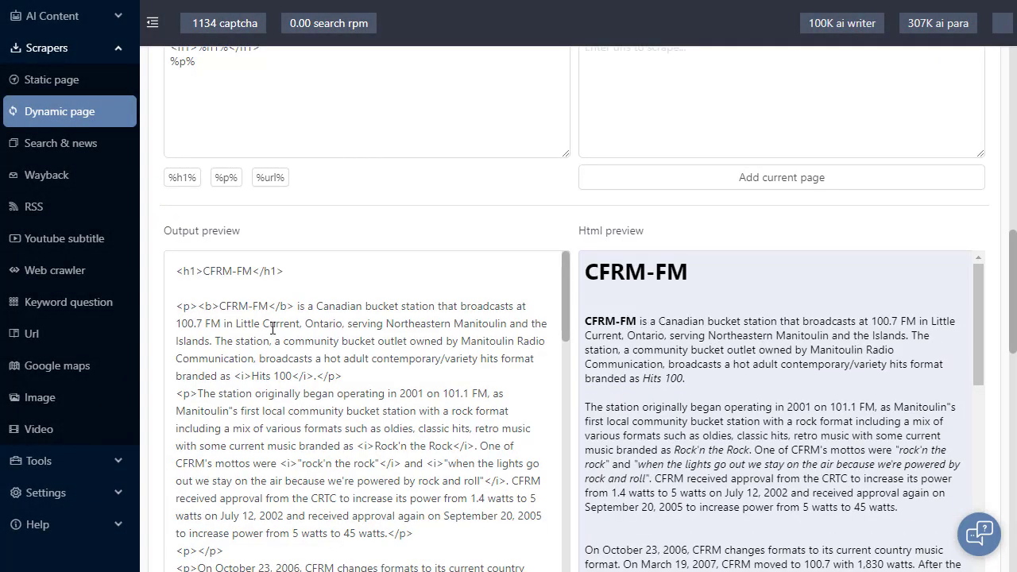
double_click(723, 321)
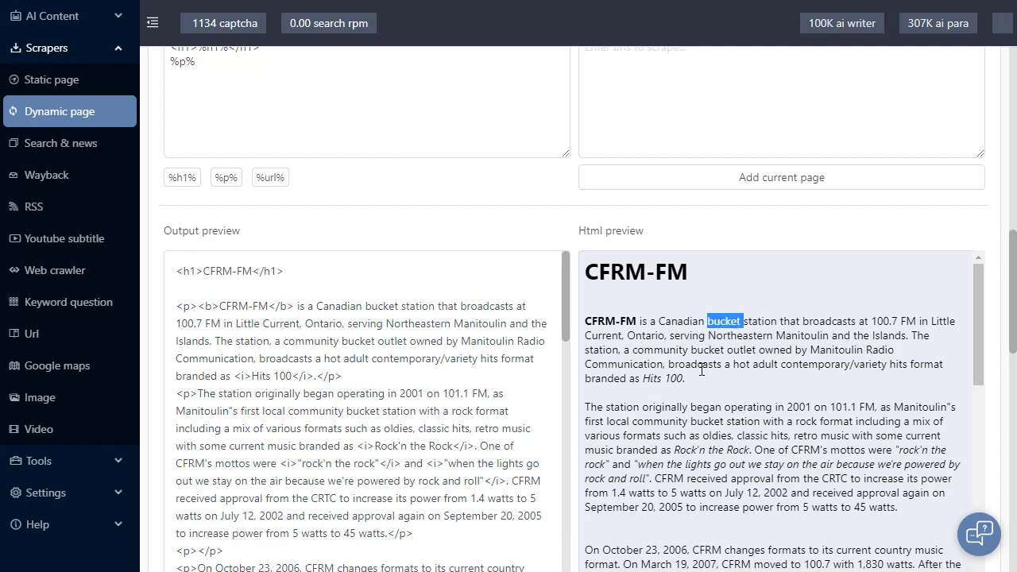
mouse_move(489, 234)
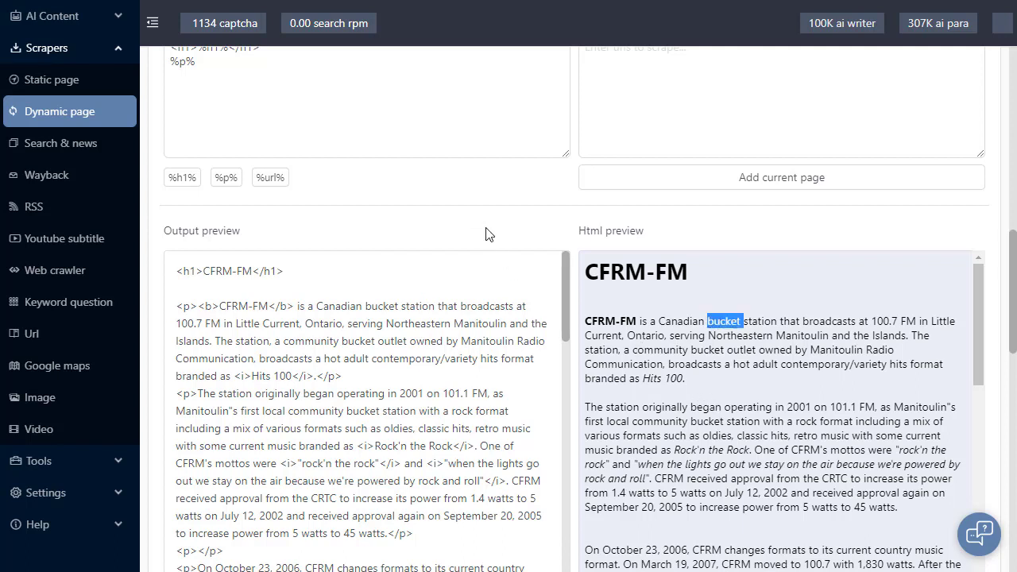
scroll(up, 3)
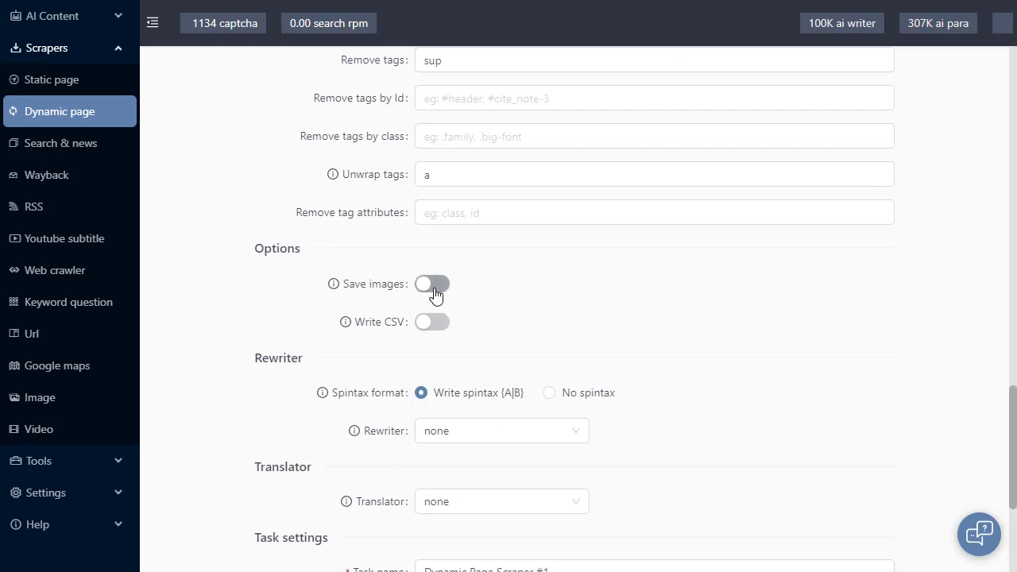
mouse_move(332, 284)
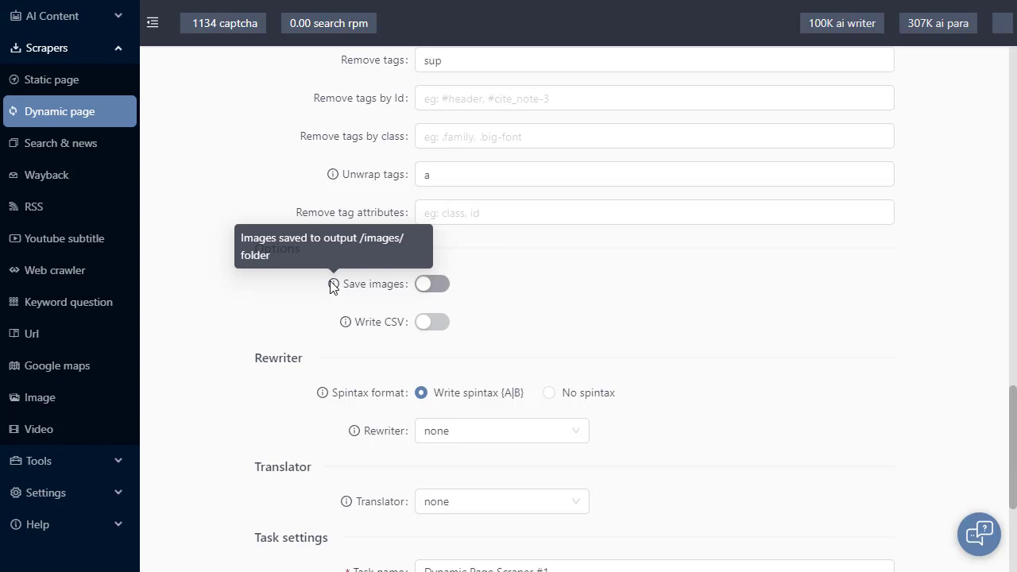
mouse_move(345, 322)
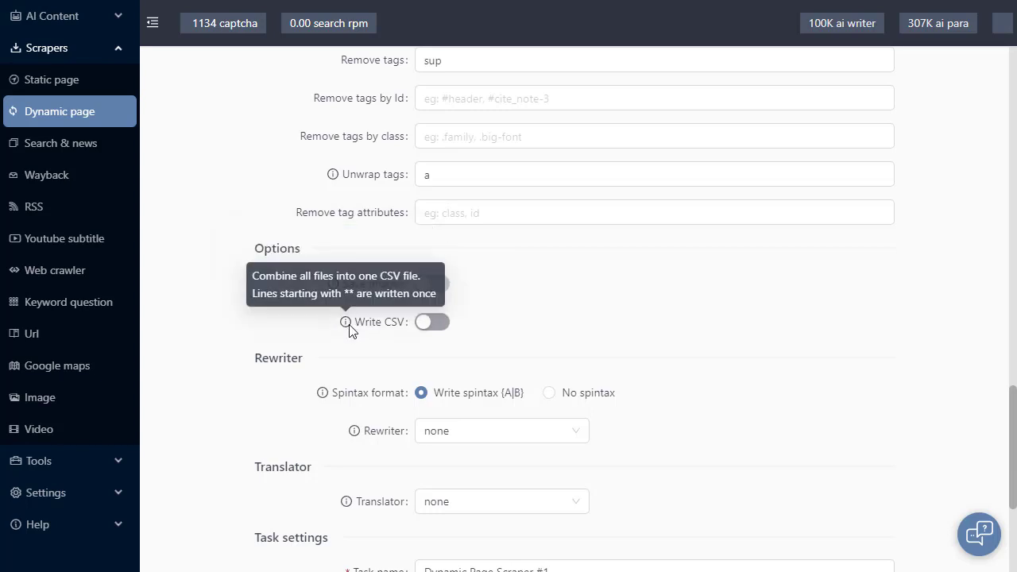
mouse_move(224, 332)
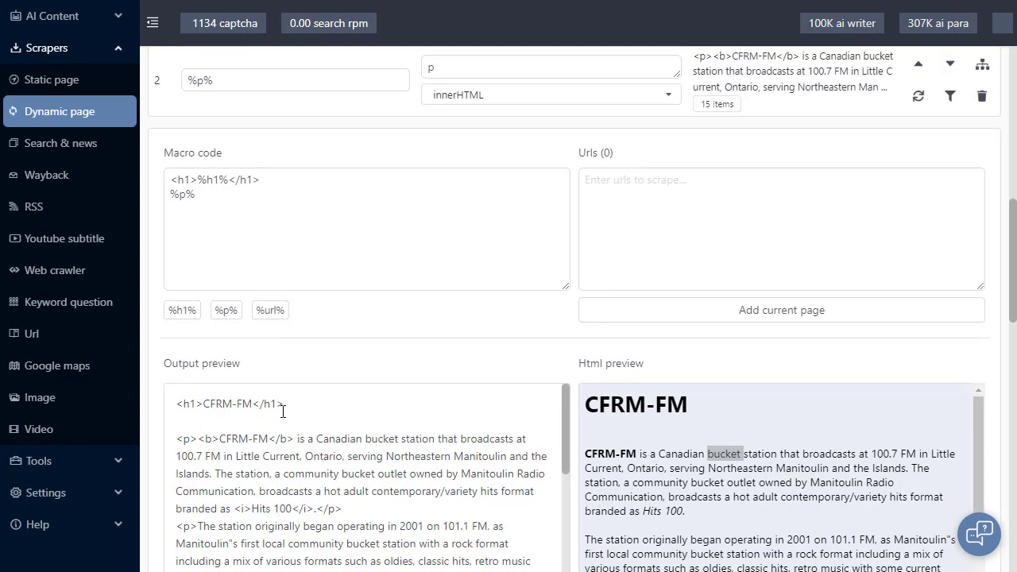
scroll(down, 3)
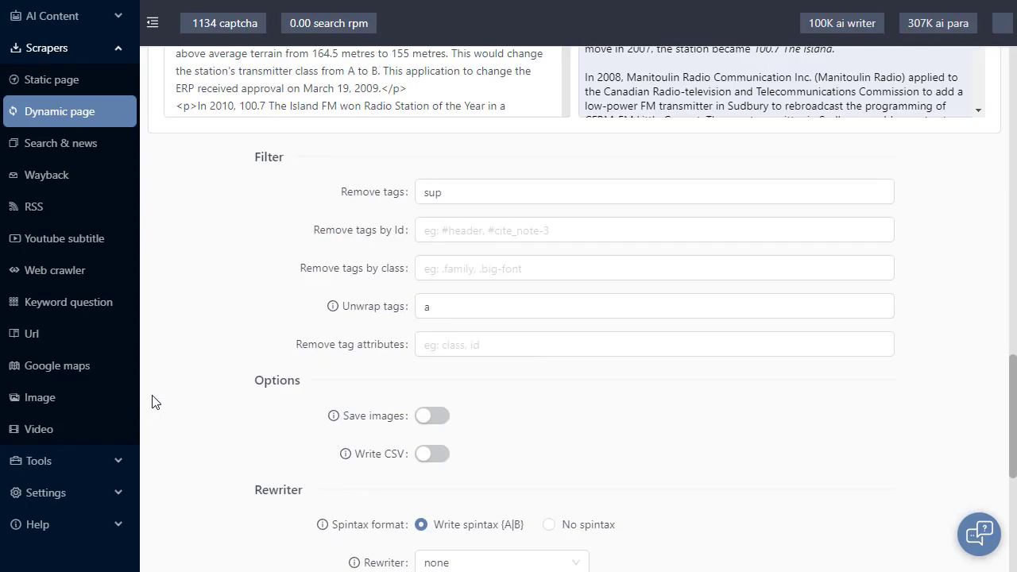
scroll(down, 3)
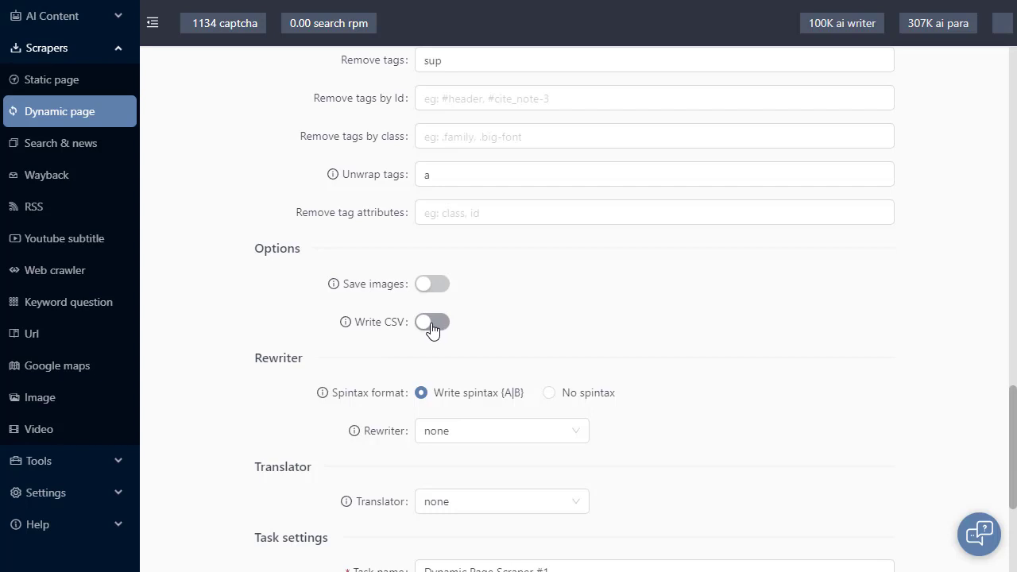
click(432, 322)
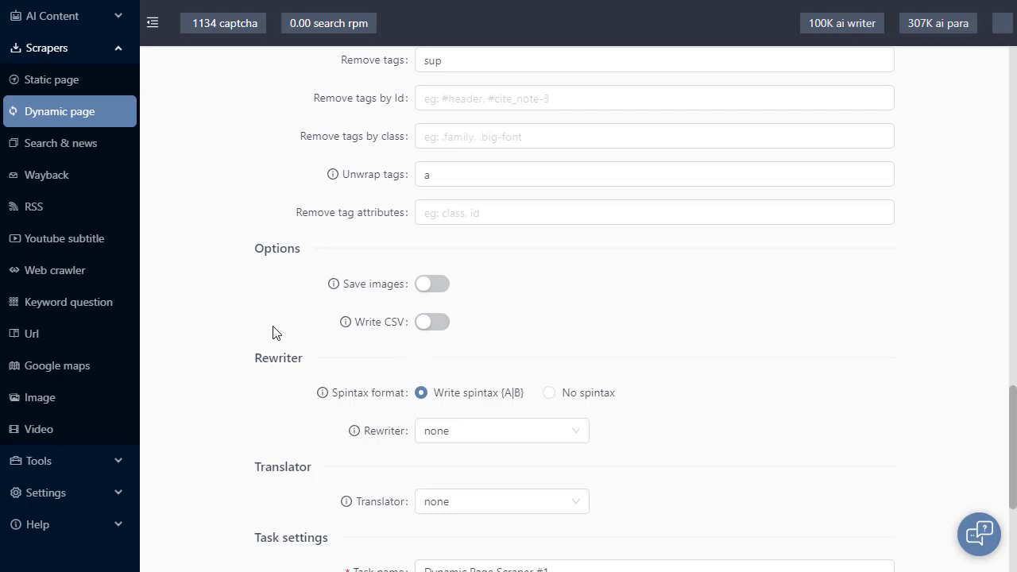
scroll(down, 3)
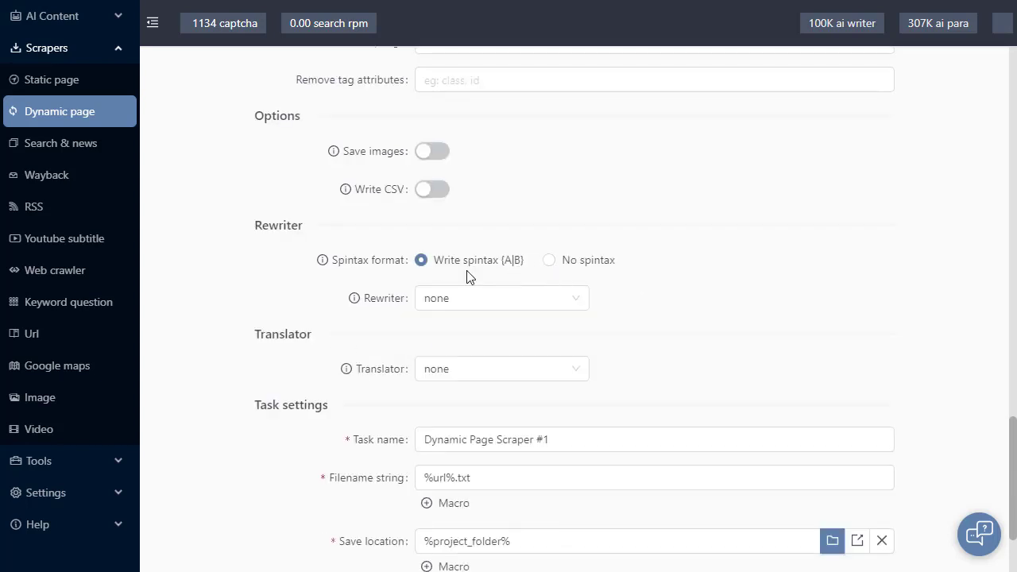
mouse_move(389, 371)
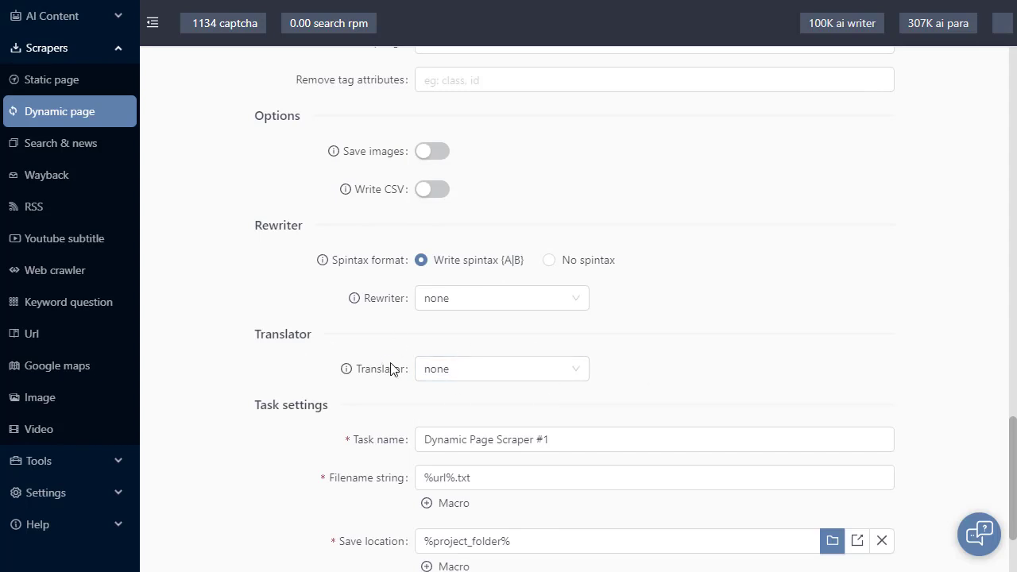
Review Task settings and add the CFRM-FM Wikipedia URL under Urls (1)
scroll(down, 3)
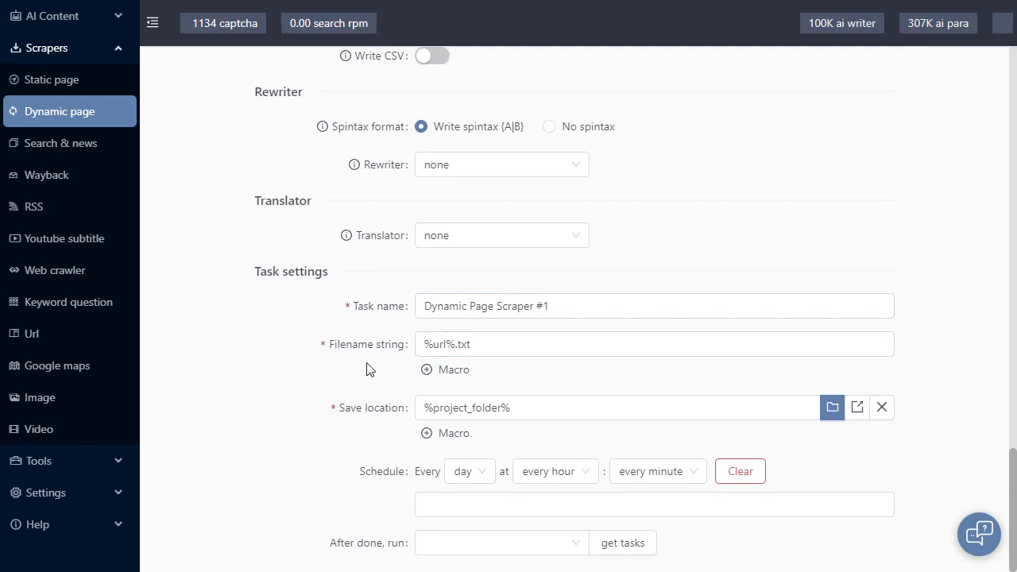
mouse_move(356, 429)
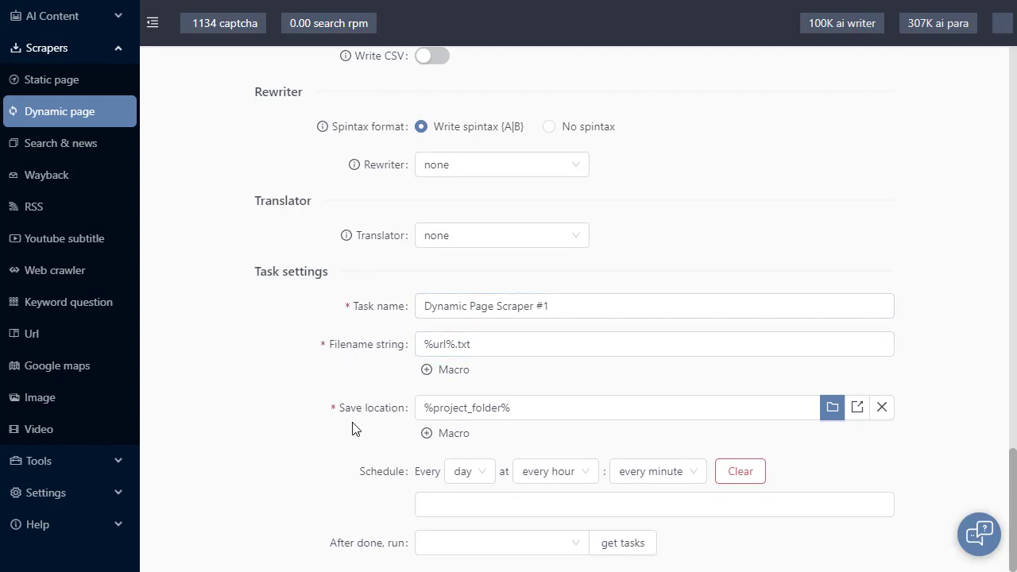
mouse_move(385, 488)
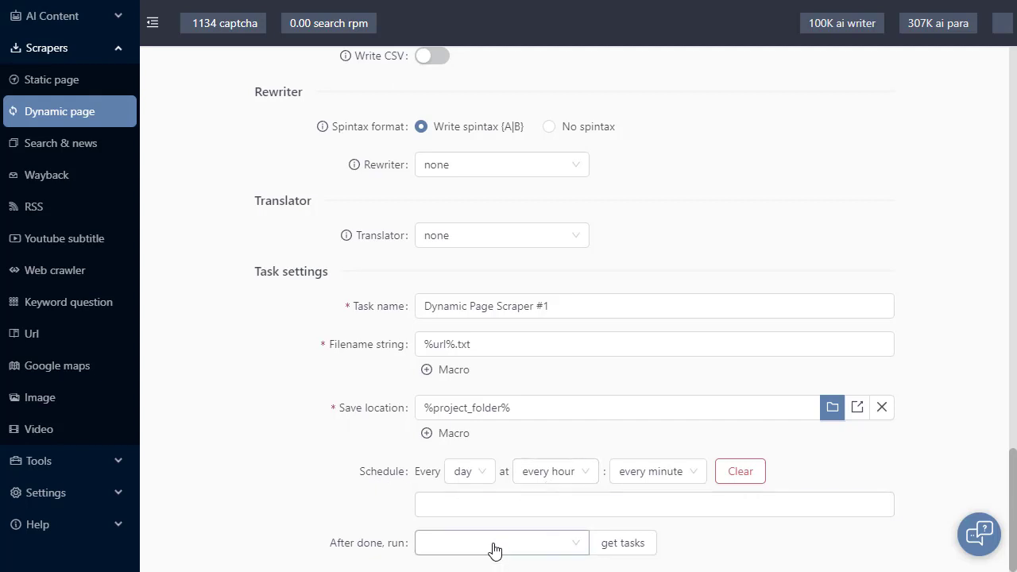
scroll(up, 3)
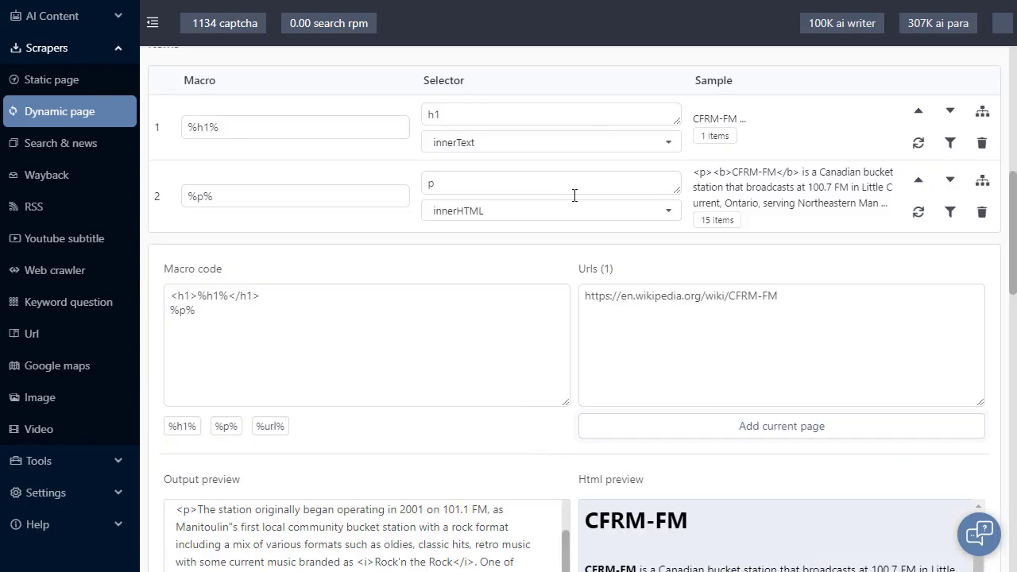
Run Dynamic Page Scraper #1 until done, producing CFRM-FM.txt (6kb)
click(815, 73)
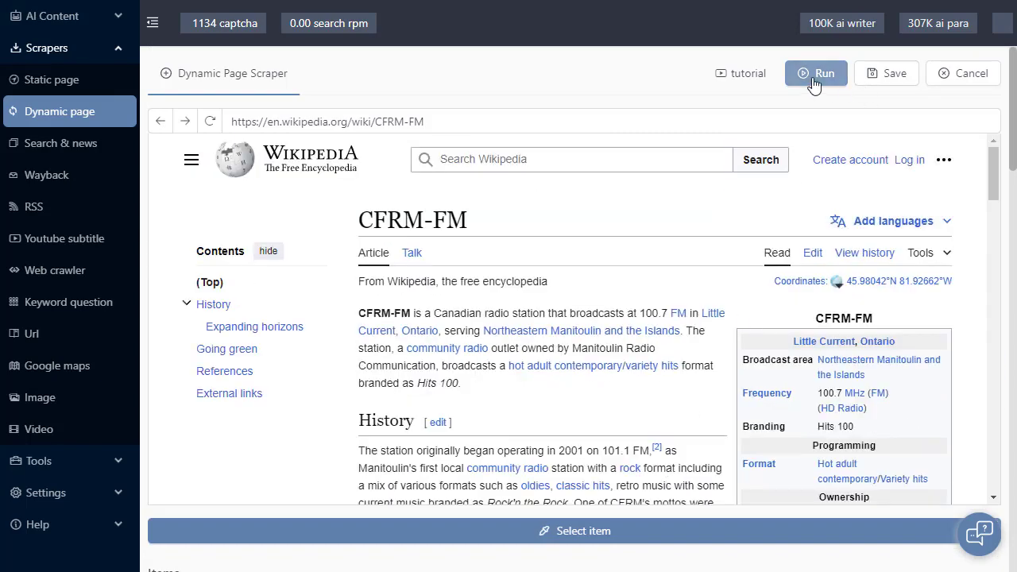
click(816, 72)
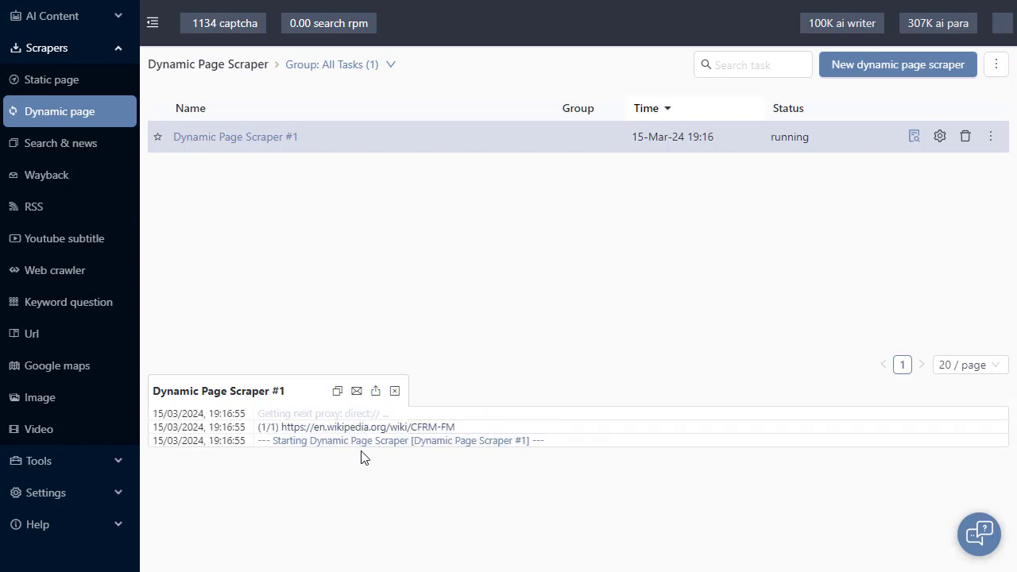
mouse_move(405, 437)
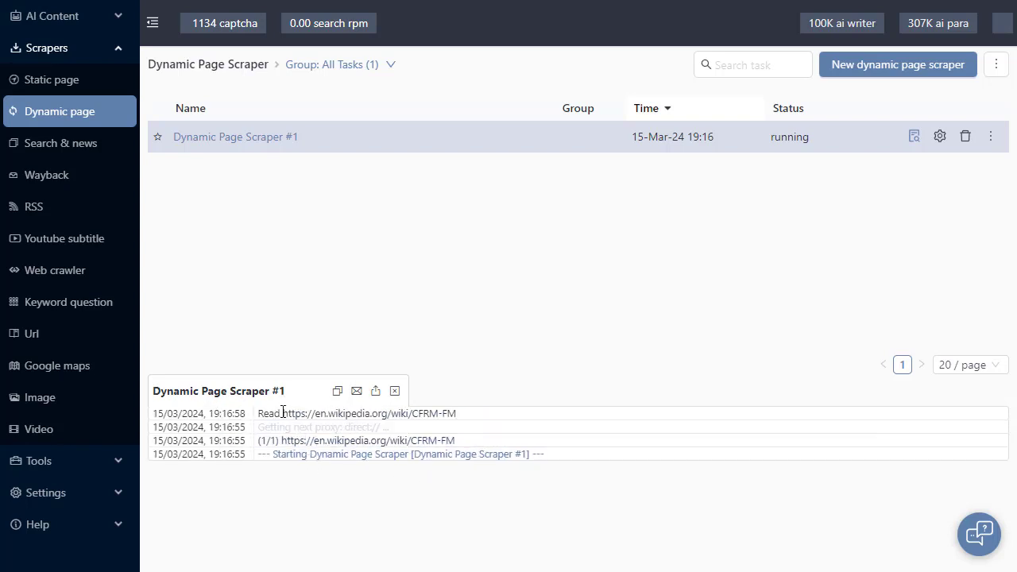
click(913, 136)
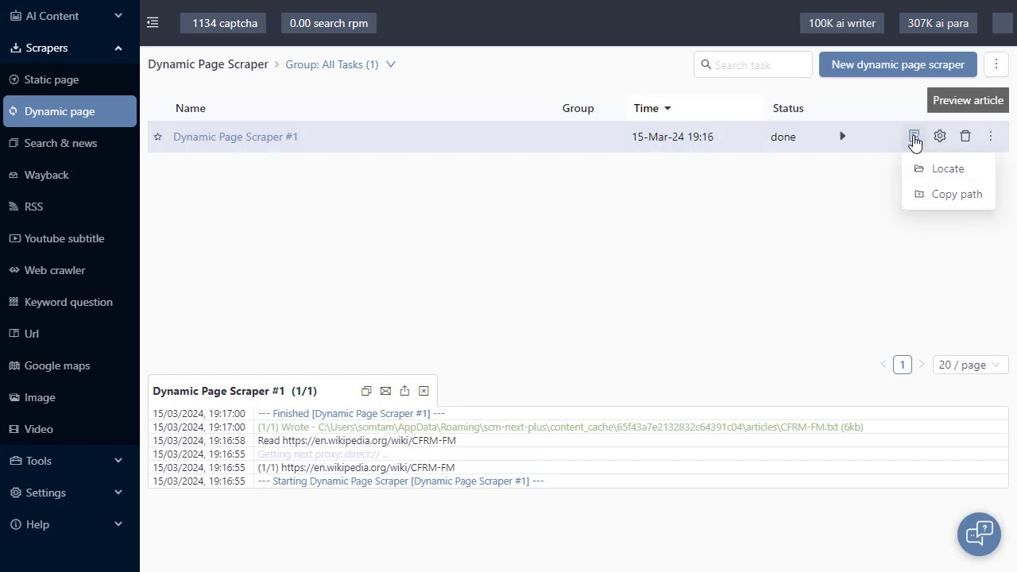
mouse_move(951, 173)
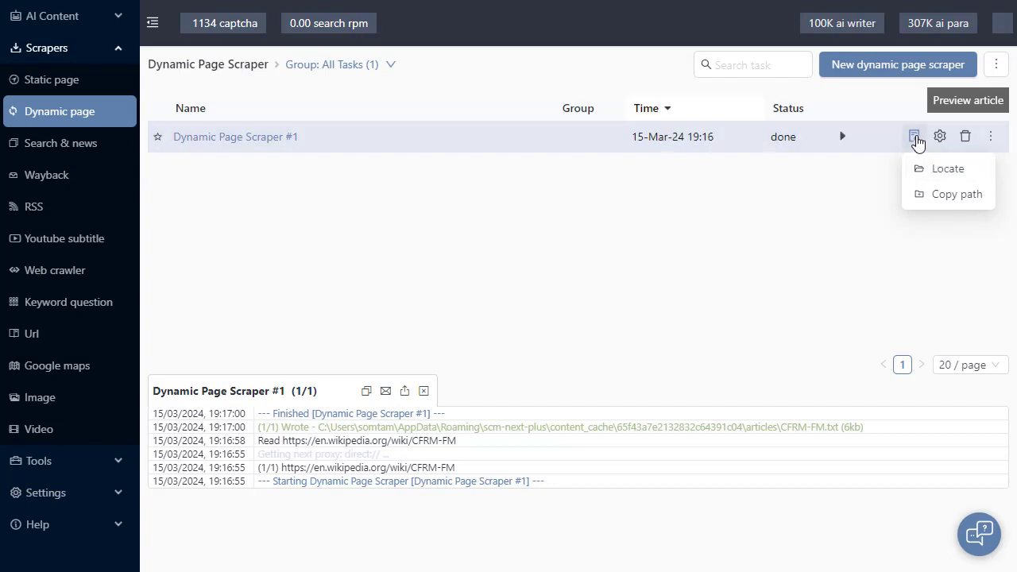
Preview the scraped CFRM-FM.txt article and scroll through its HTML source and rendered text
click(968, 101)
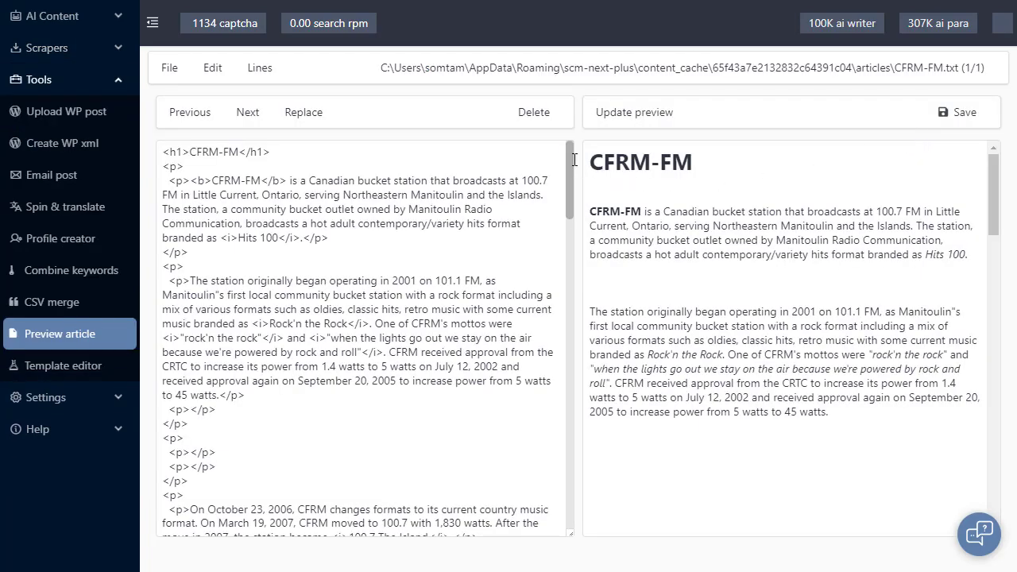
mouse_move(580, 183)
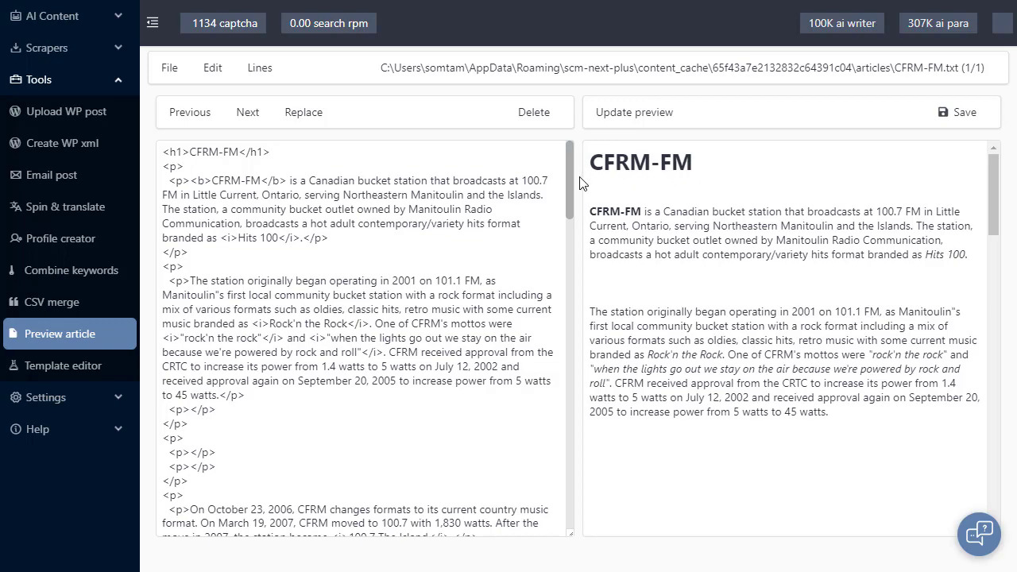
scroll(down, 3)
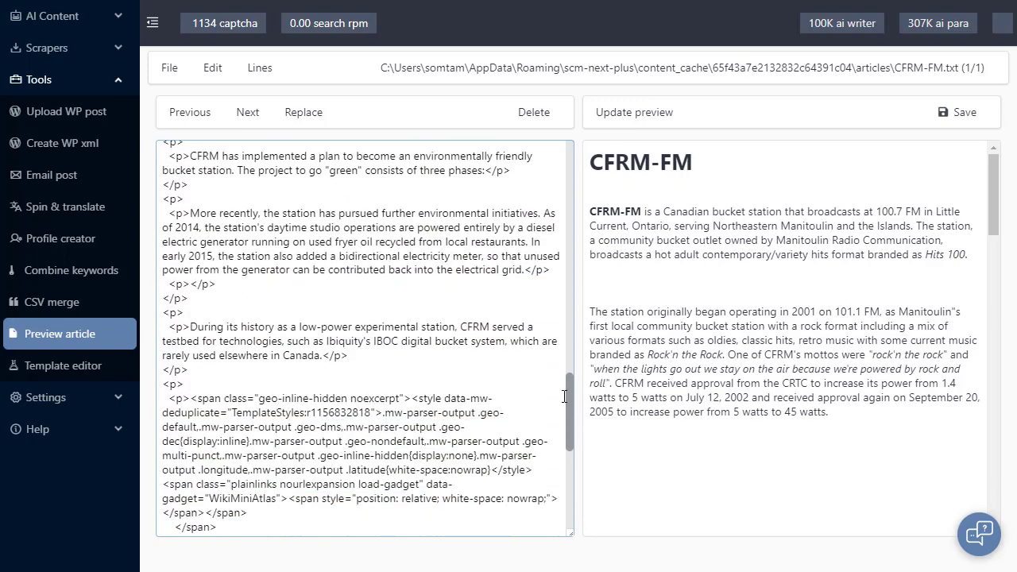
scroll(down, 3)
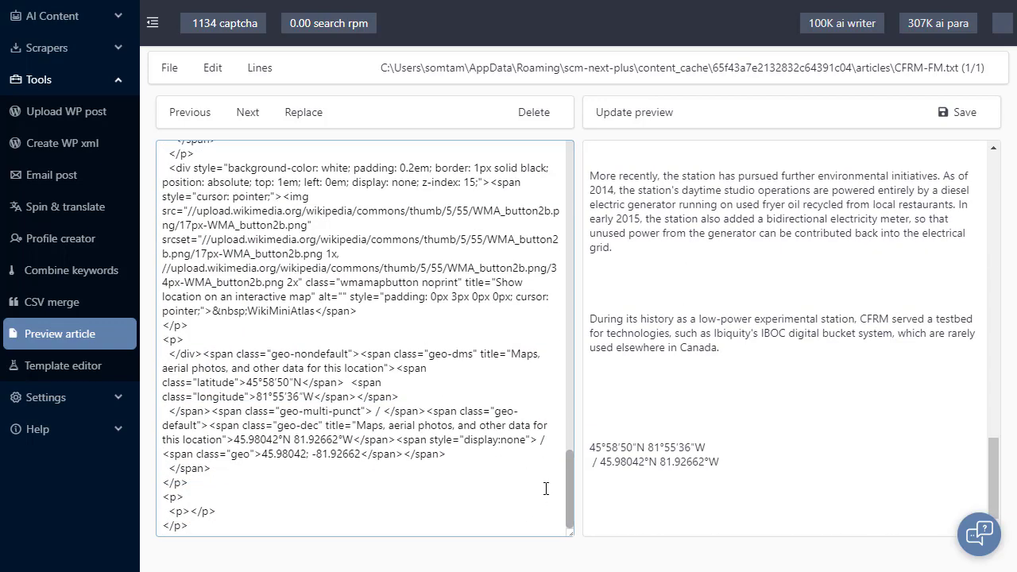